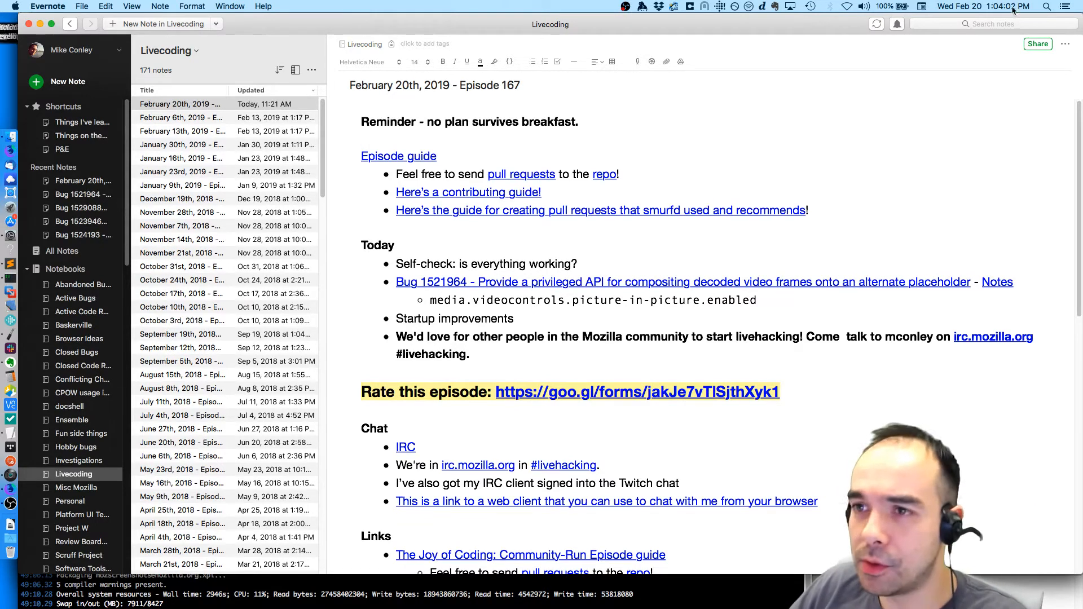
- Copy the Episode 167 note's shareable URL from Note Details, then close the sharing window
{"action": "left_click", "coordinate": [1065, 43]}
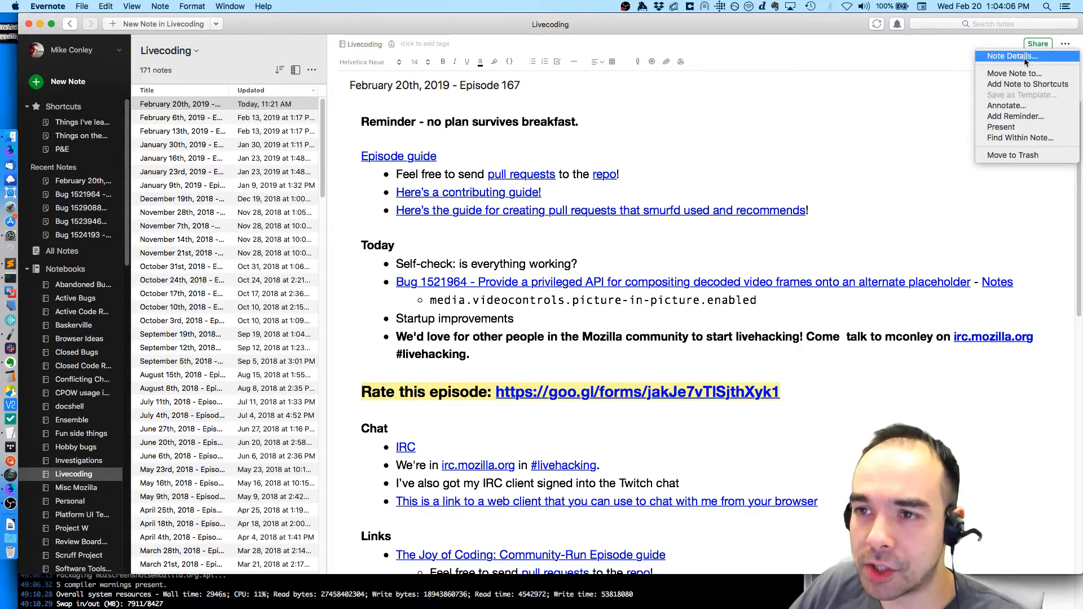
{"action": "left_click", "coordinate": [1009, 56]}
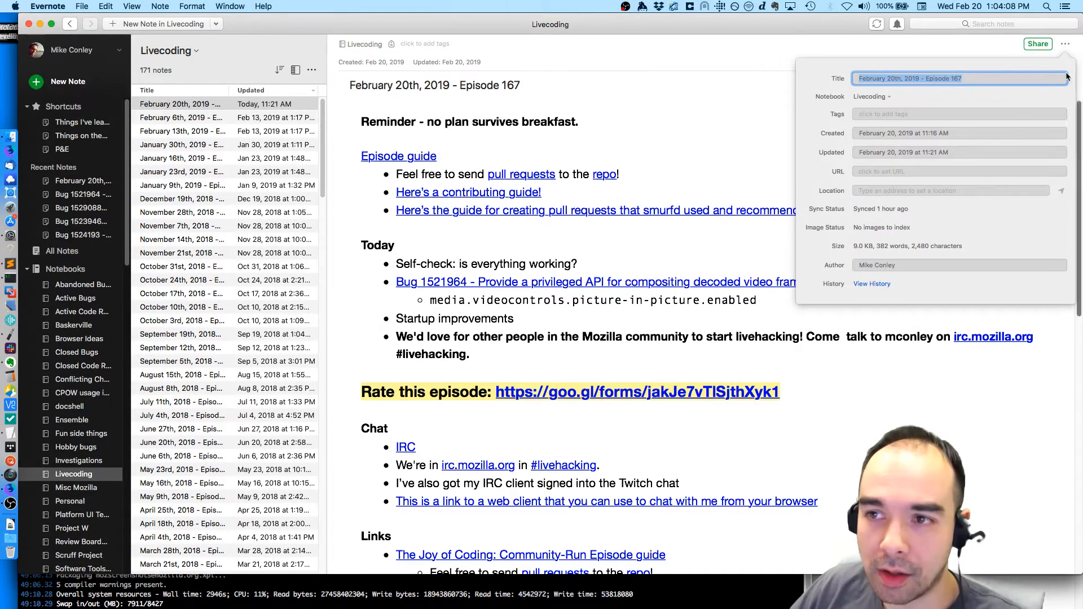
{"action": "left_click", "coordinate": [1038, 43]}
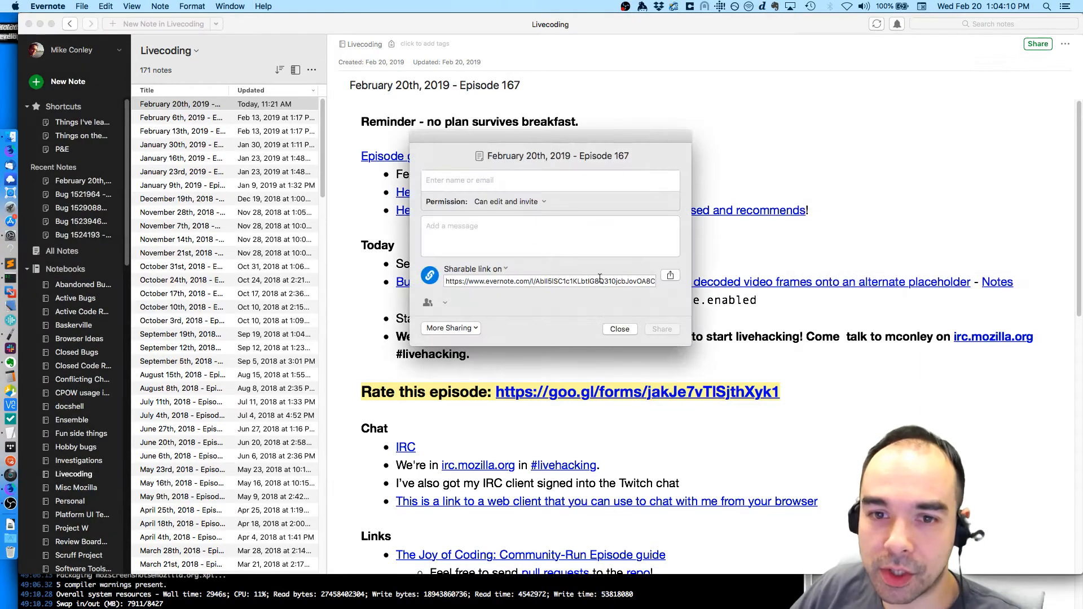
{"action": "left_click", "coordinate": [669, 276]}
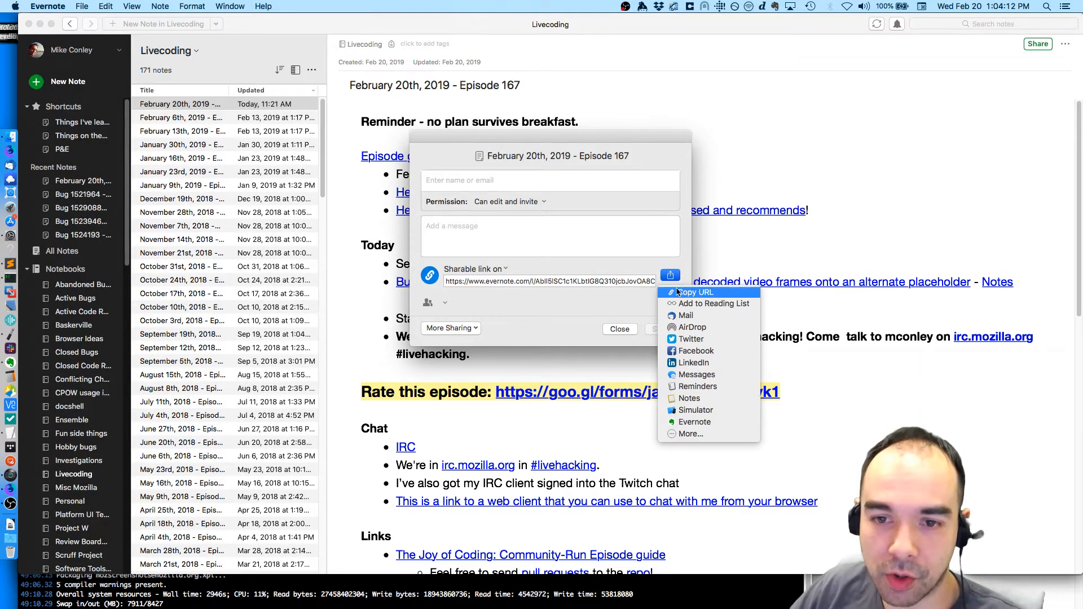
{"action": "left_click", "coordinate": [695, 292]}
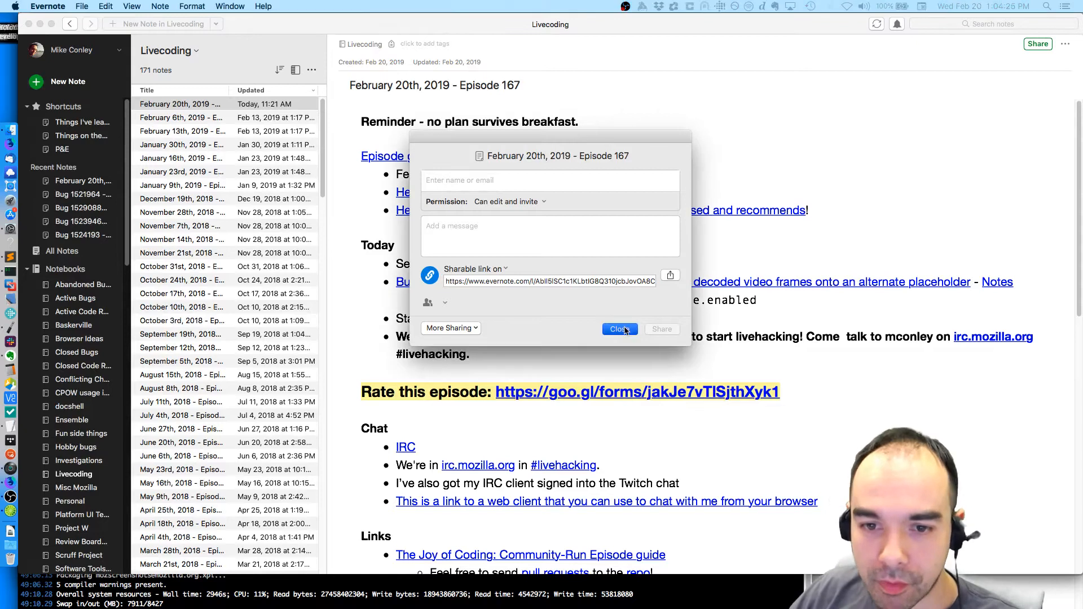
{"action": "left_click", "coordinate": [618, 329]}
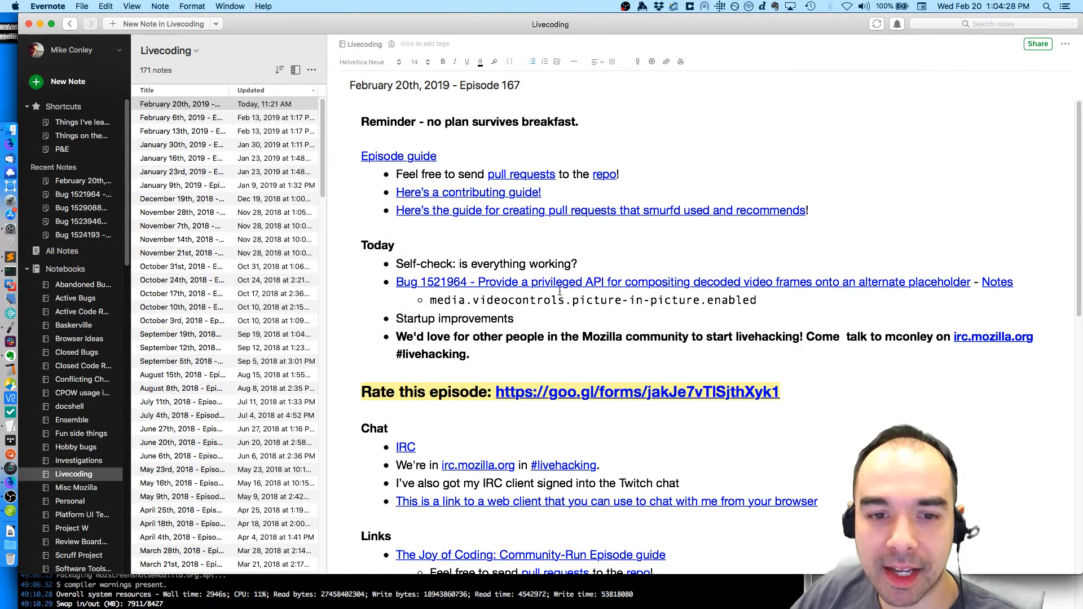
- Scroll the Episode 167 note and follow its Episode guide link into Firefox Nightly
{"action": "scroll", "scroll_direction": "down", "scroll_amount": 3}
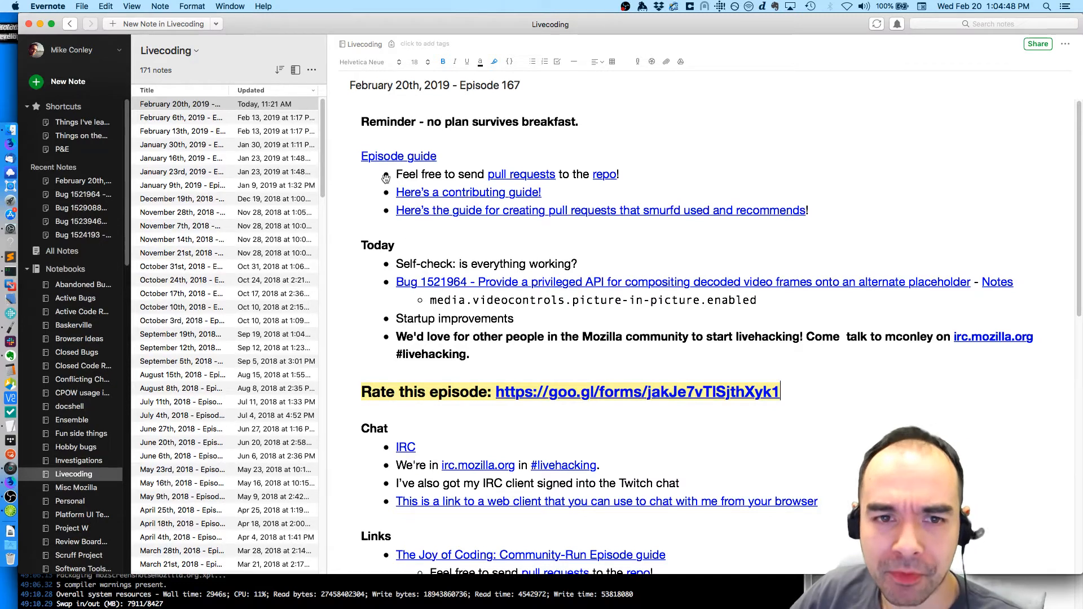
{"action": "left_click", "coordinate": [398, 156]}
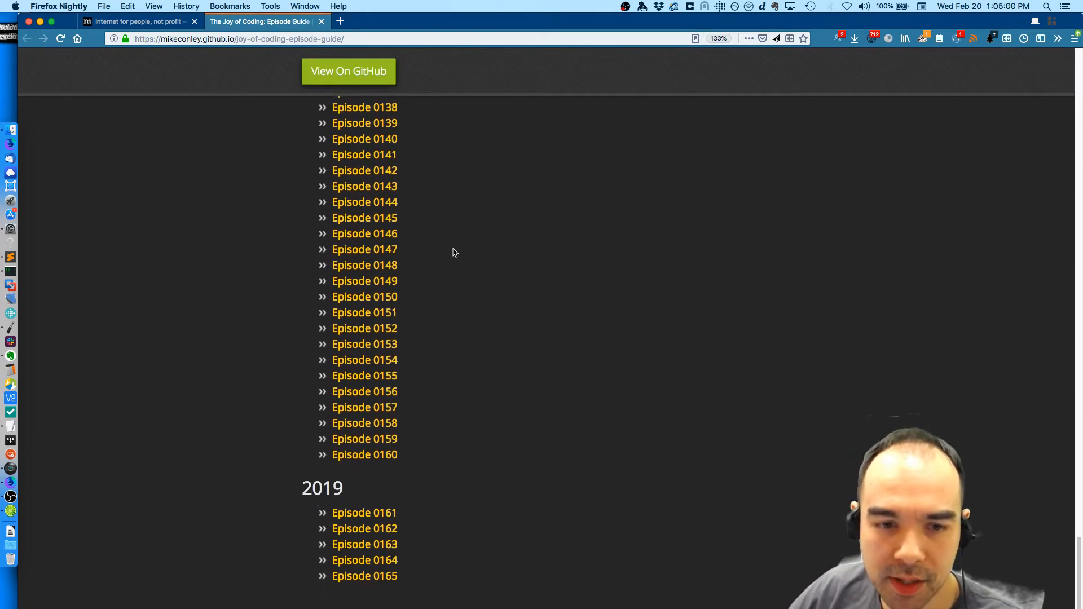
- Enter 'joy' in the address bar to reach pull request #43's changed files
{"action": "scroll", "scroll_direction": "down", "scroll_amount": 3}
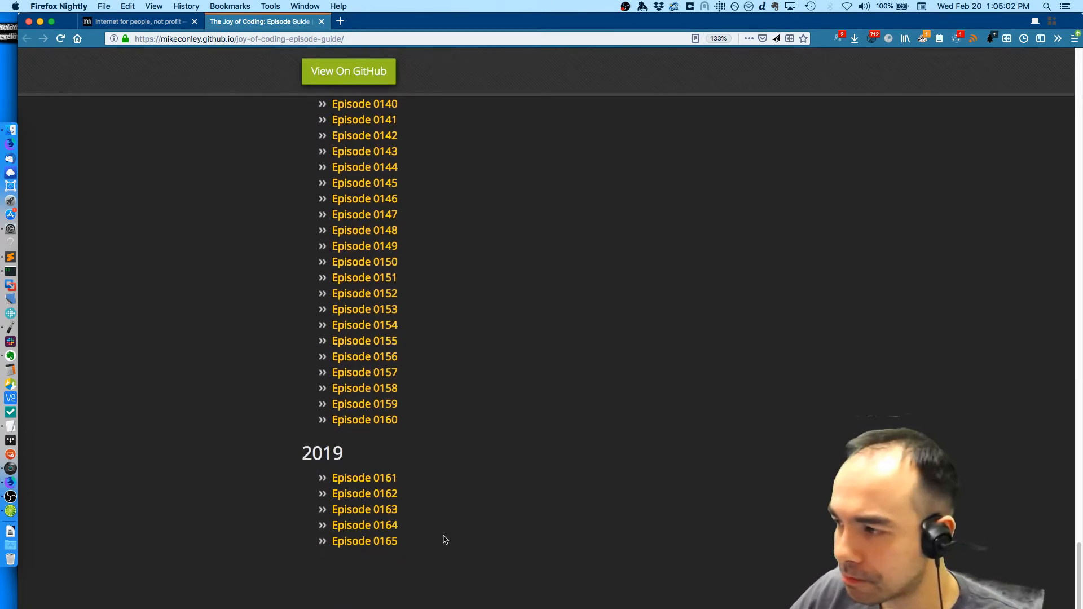
{"action": "left_click", "coordinate": [364, 541]}
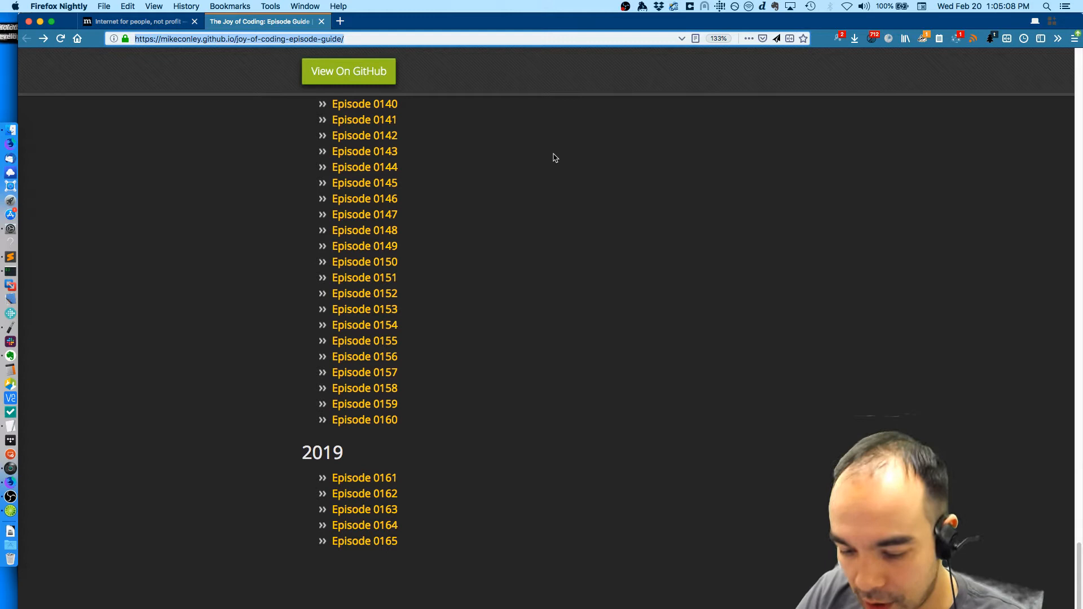
{"action": "type", "text": "joy"}
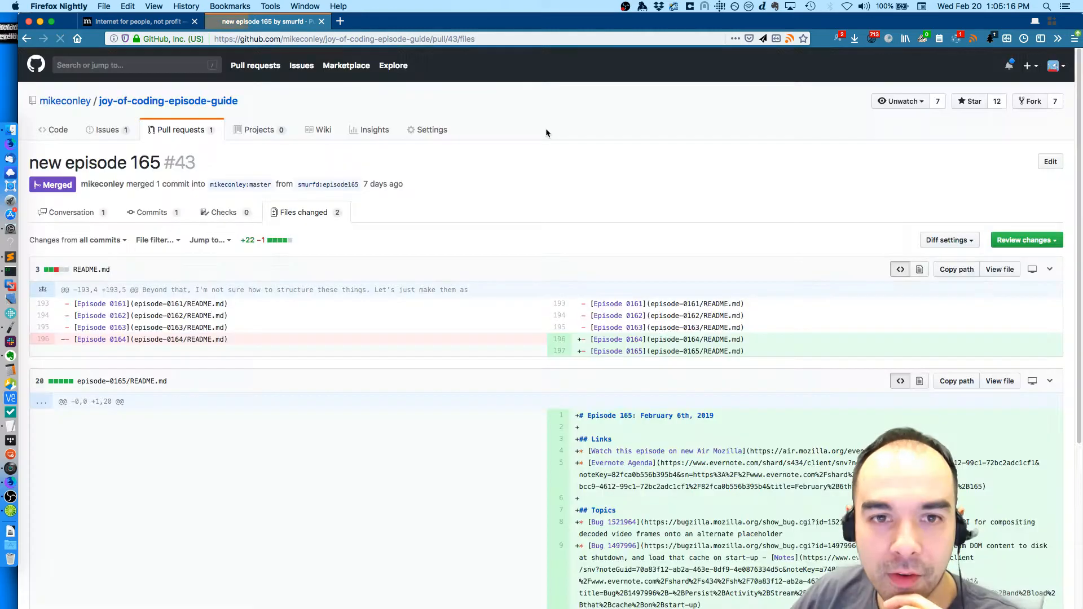
- Open pull request #44 for episode 166 and scroll through its changed files
{"action": "left_click", "coordinate": [180, 129]}
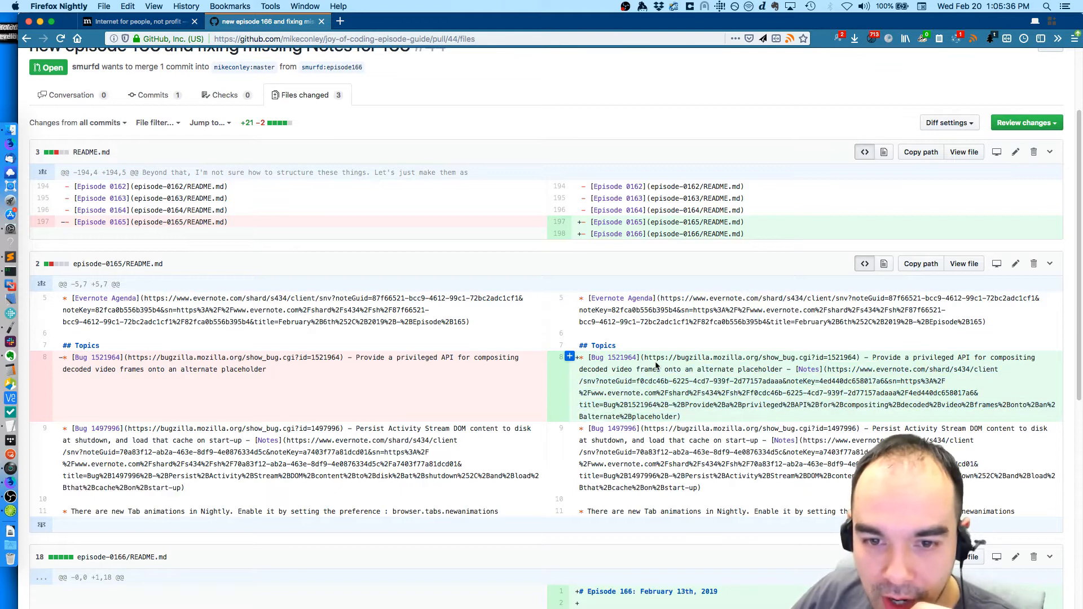
{"action": "scroll", "scroll_direction": "down", "scroll_amount": 3}
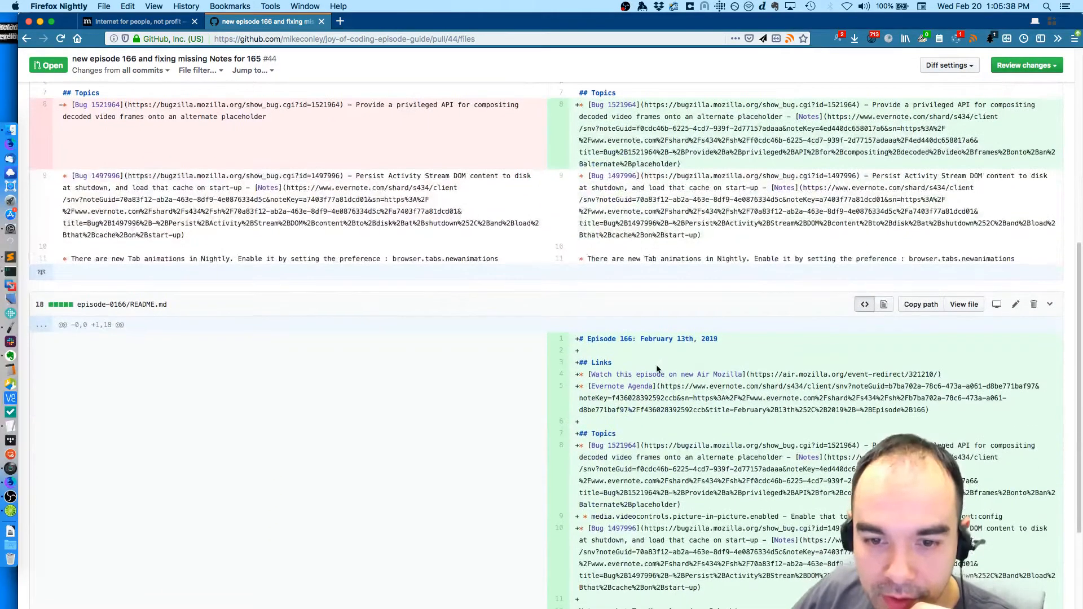
{"action": "scroll", "scroll_direction": "down", "scroll_amount": 3}
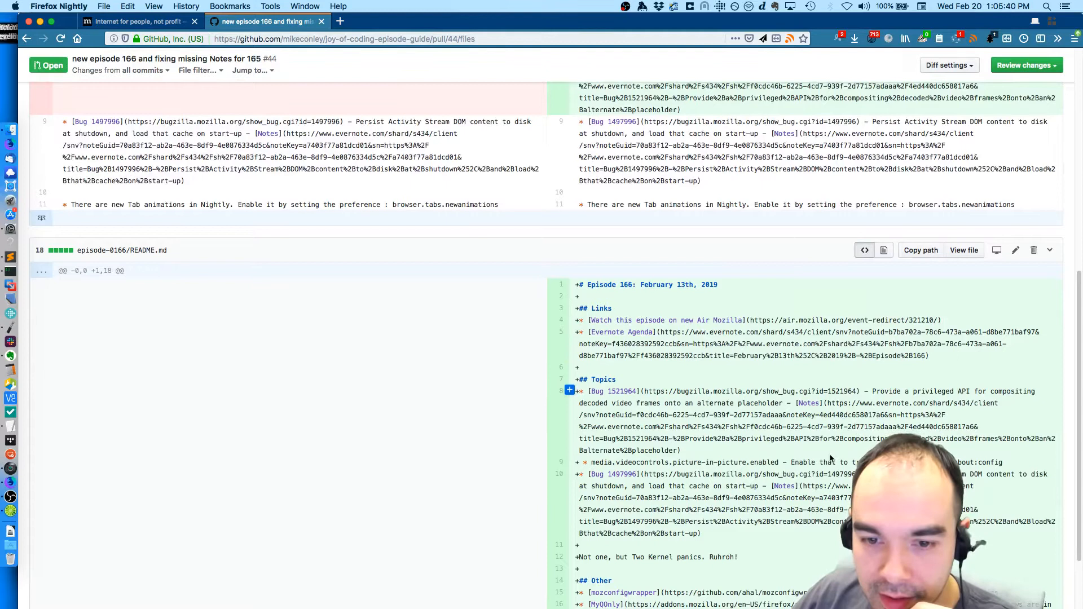
{"action": "scroll", "scroll_direction": "down", "scroll_amount": 3}
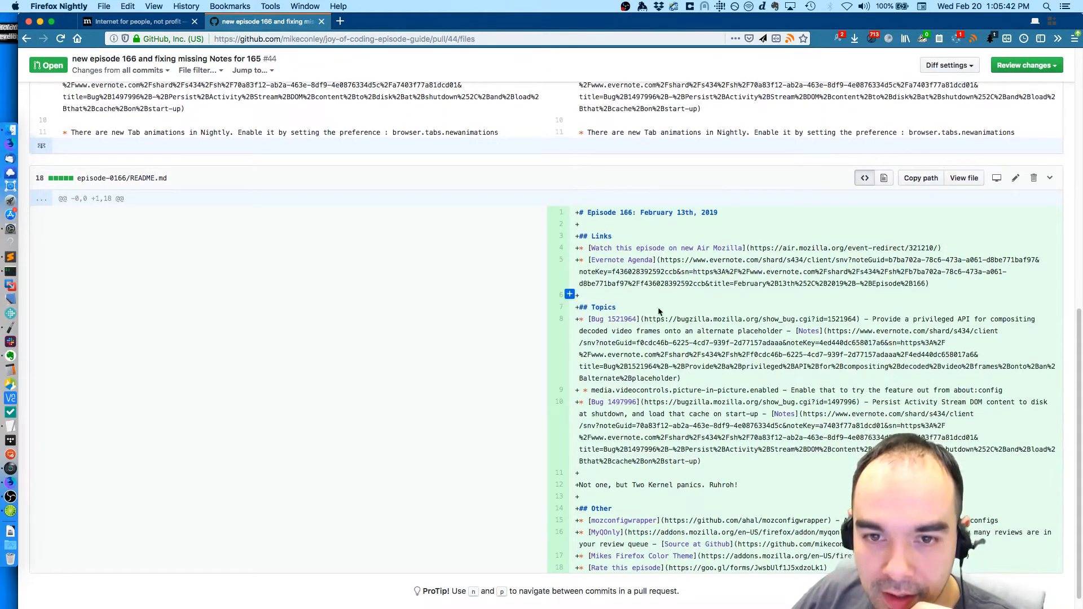
{"action": "scroll", "scroll_direction": "down", "scroll_amount": 3}
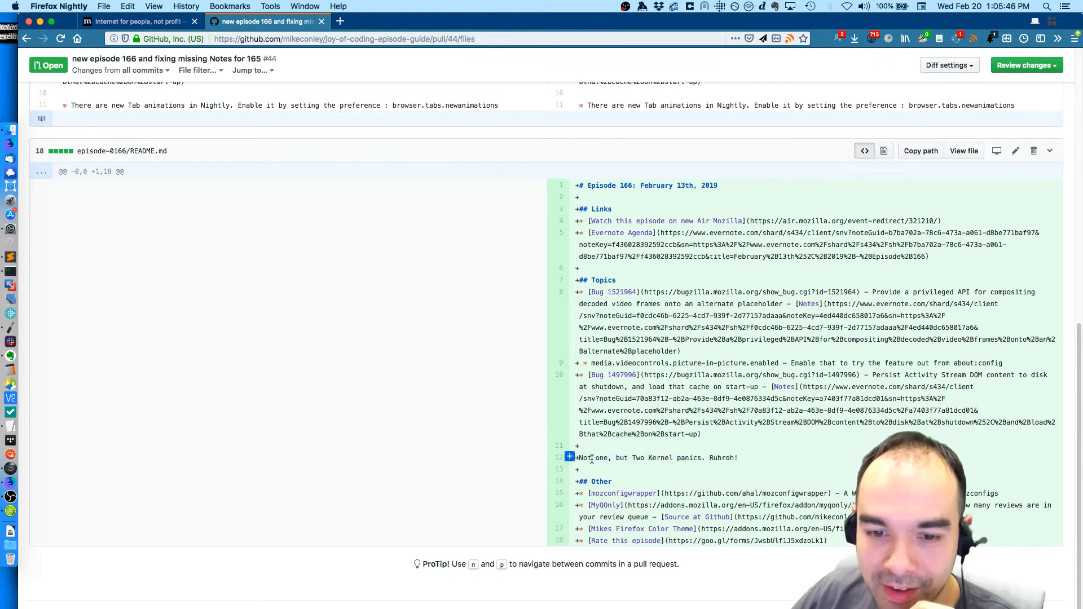
{"action": "scroll", "scroll_direction": "down", "scroll_amount": 3}
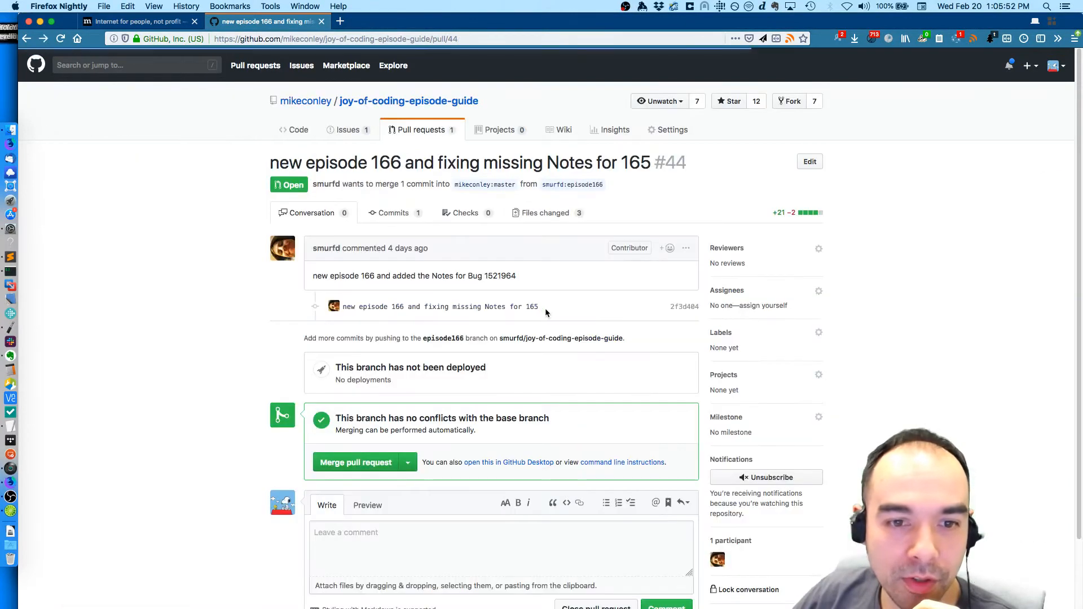
- Merge pull request #44 and post a 'Thanks!' comment on it
{"action": "scroll", "scroll_direction": "down", "scroll_amount": 3}
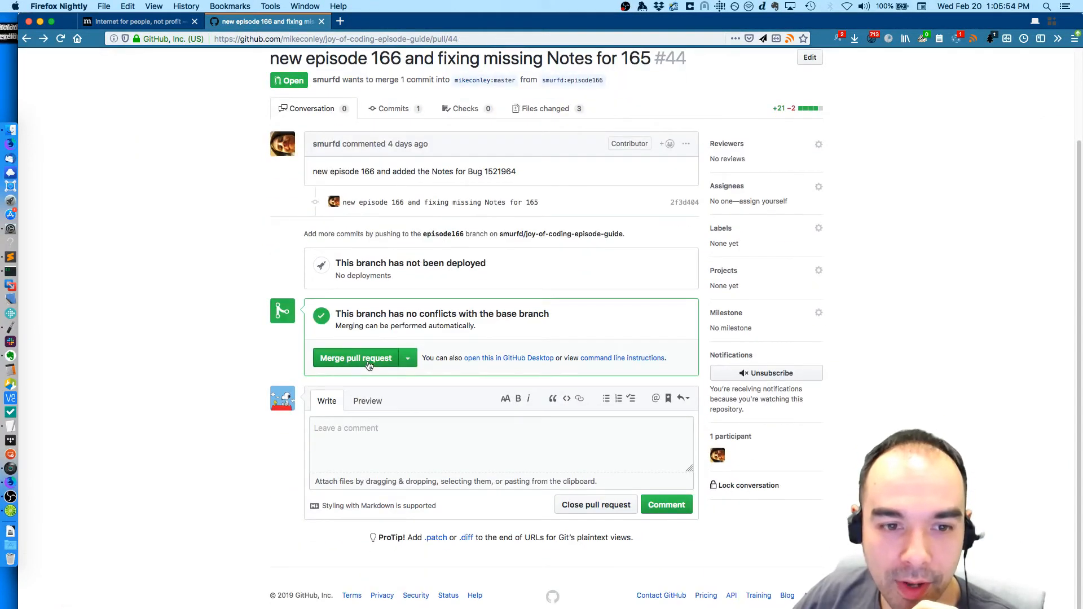
{"action": "left_click", "coordinate": [356, 358]}
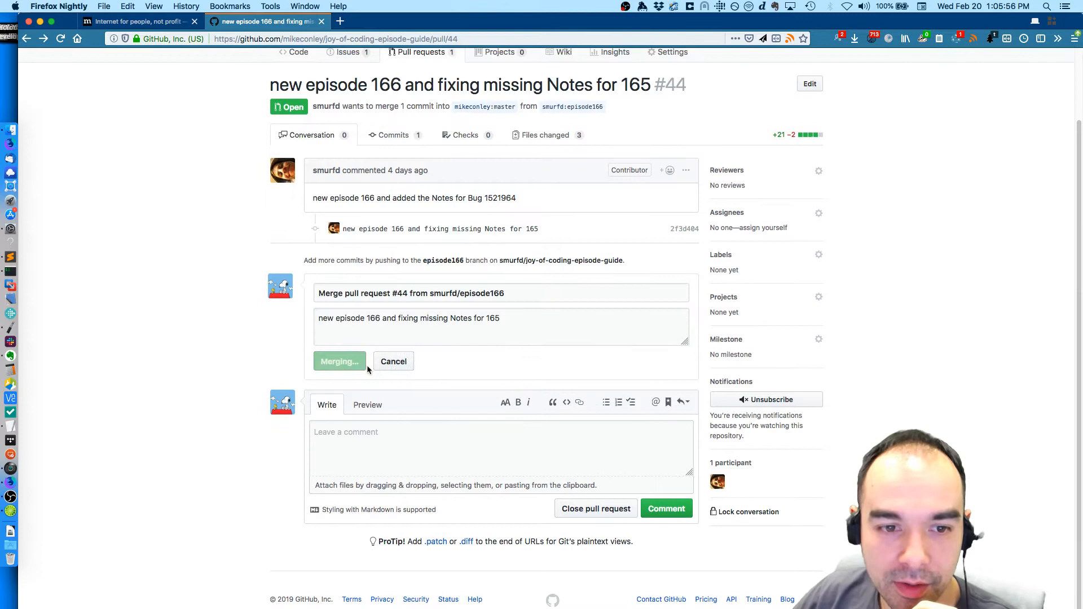
{"action": "left_click", "coordinate": [339, 361]}
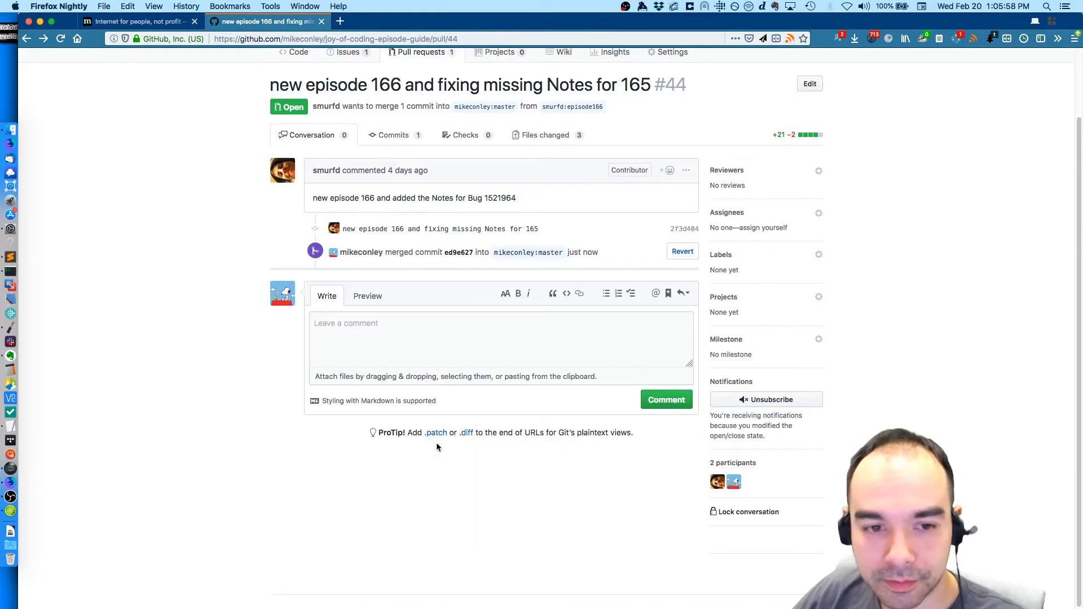
{"action": "type", "text": "Thanks!"}
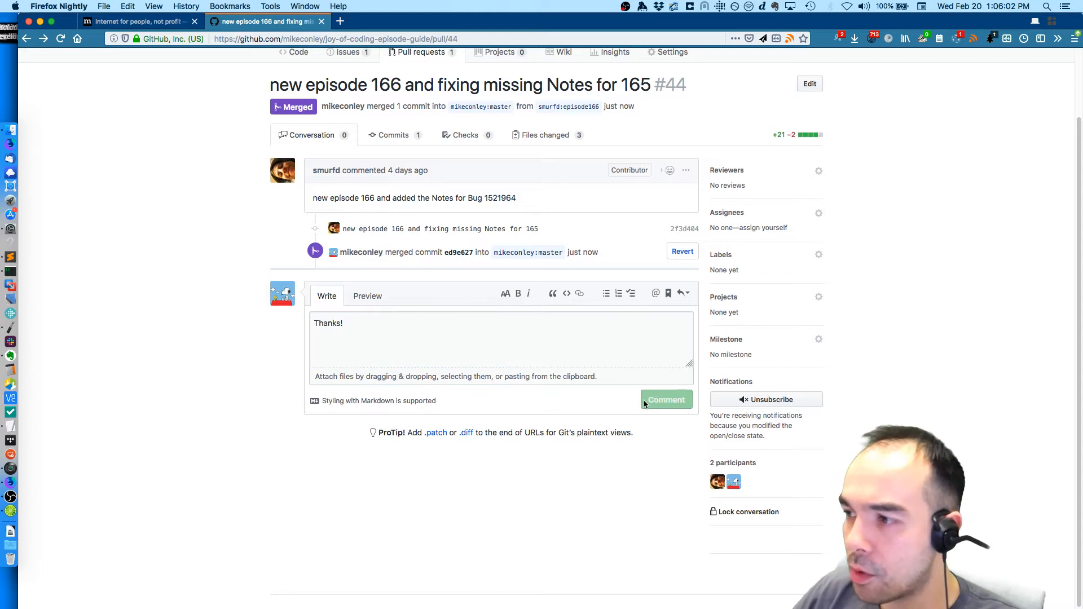
{"action": "left_click", "coordinate": [665, 400]}
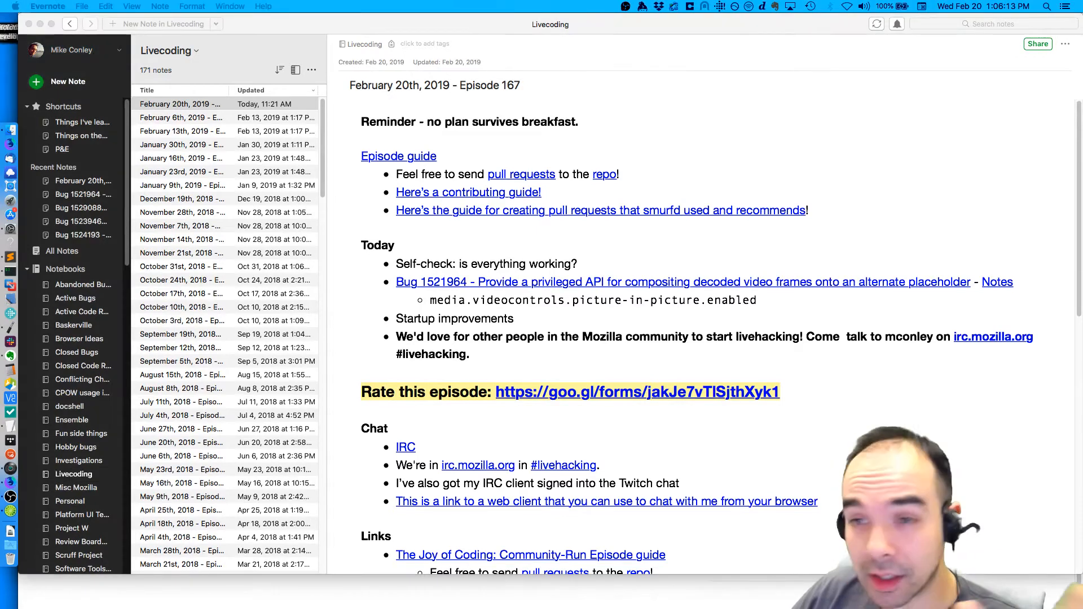
{"action": "left_click", "coordinate": [758, 177]}
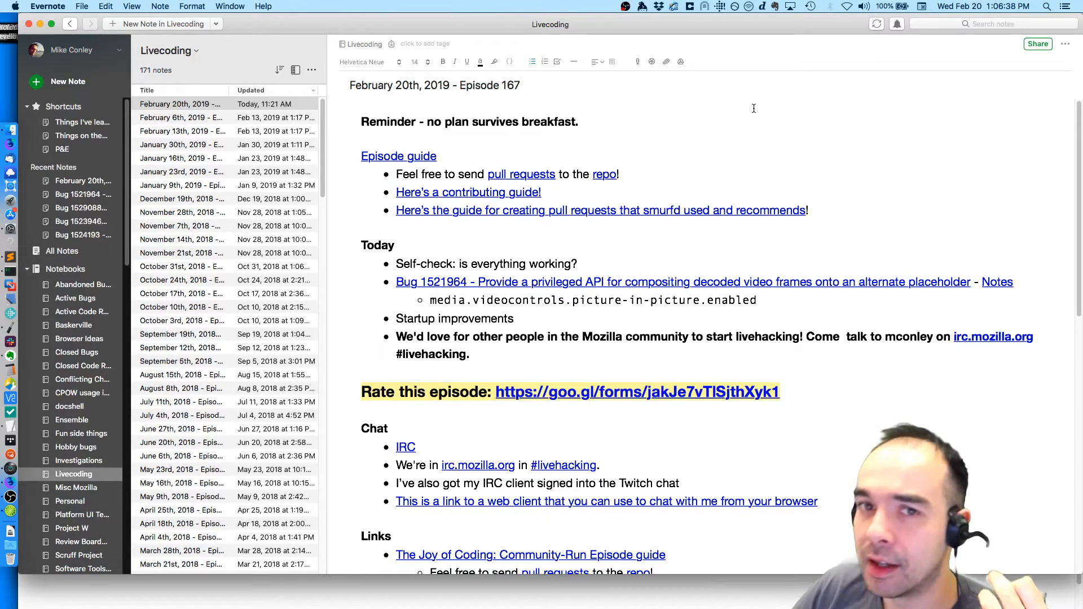
{"action": "left_click", "coordinate": [362, 138]}
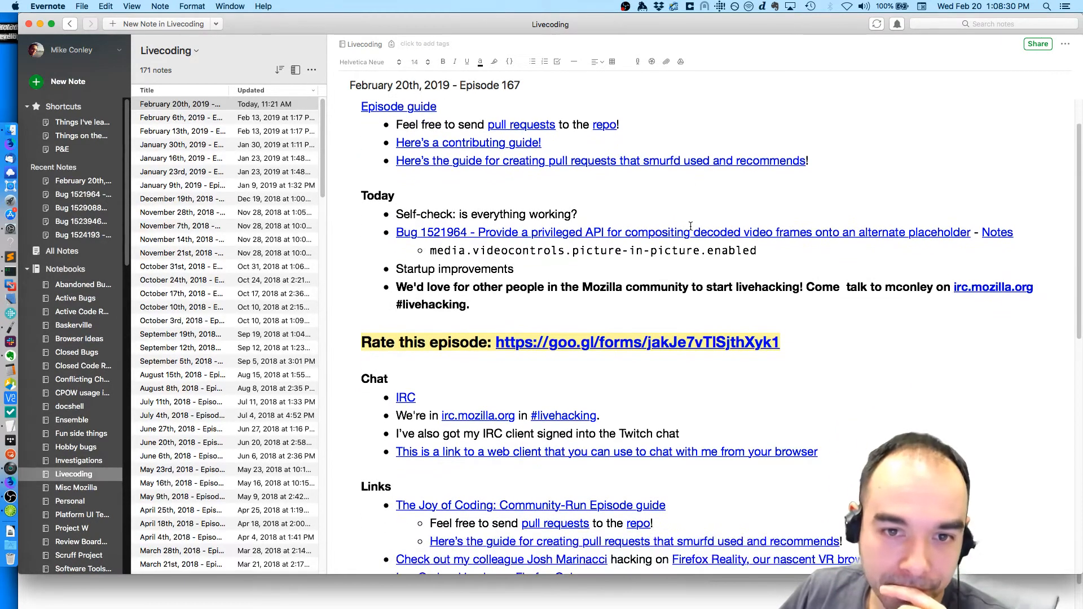
- Bring the iTerm2 mozilla-central terminal to the front from the Dock
{"action": "scroll", "scroll_direction": "down", "scroll_amount": 3}
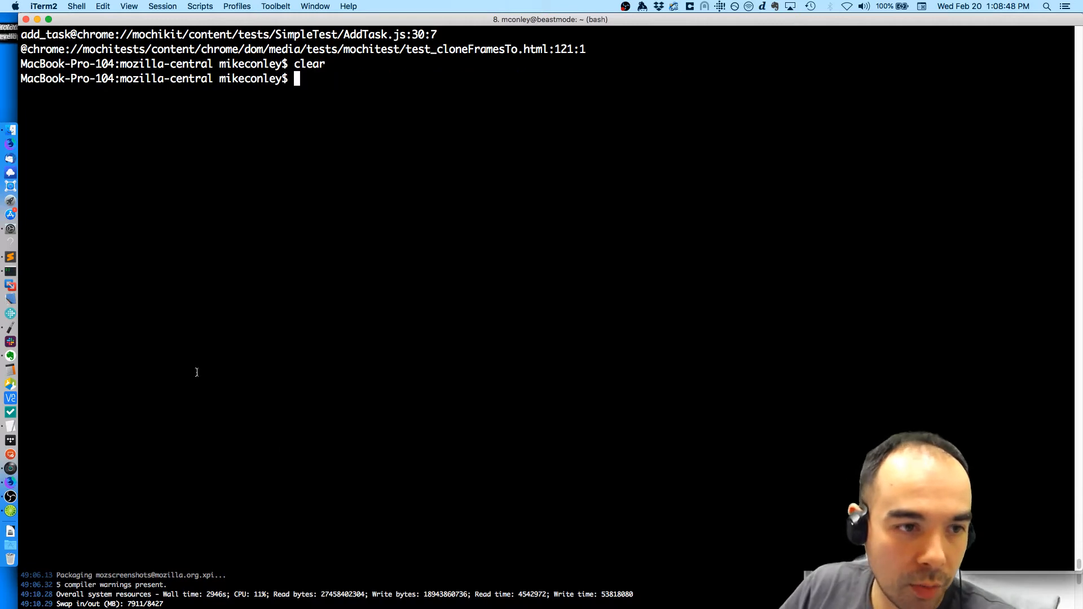
{"action": "mouse_move", "coordinate": [14, 379]}
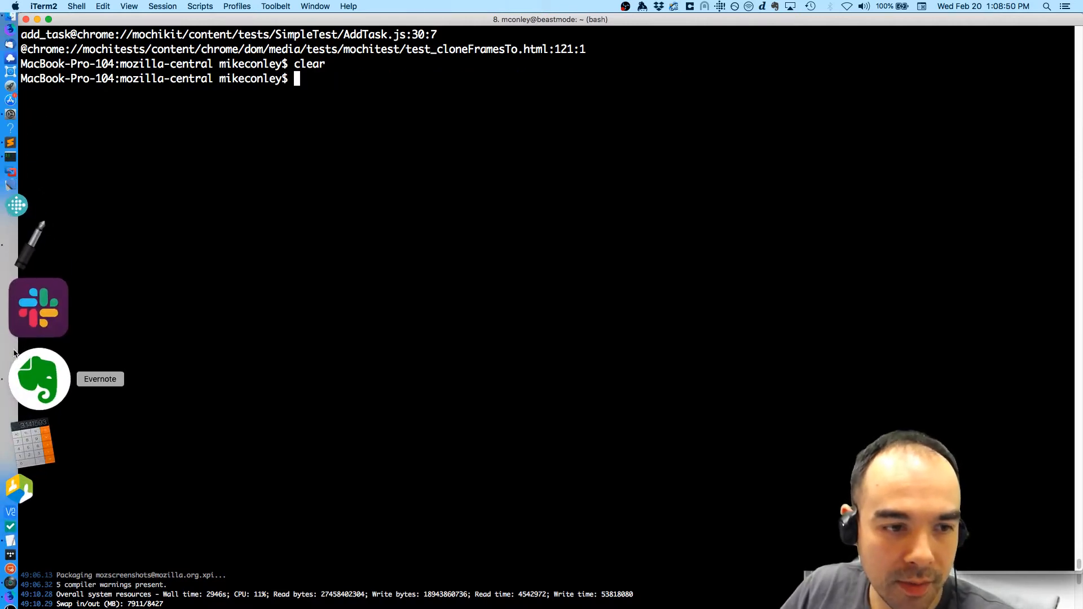
{"action": "left_click", "coordinate": [39, 378]}
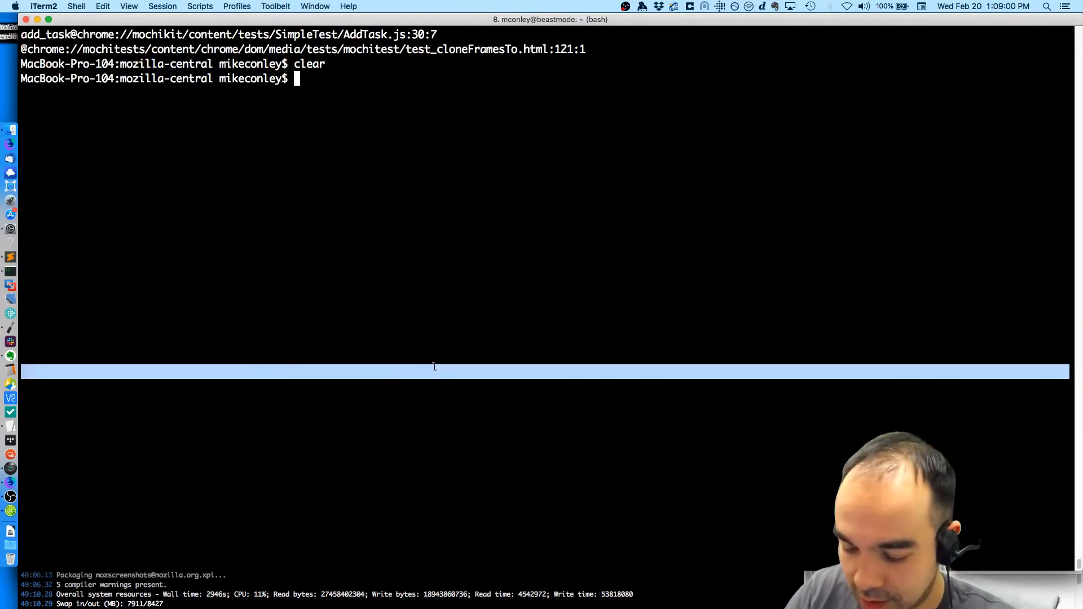
- Run ./mach run to start the locally built Nightly
{"action": "type", "text": "./mach run"}
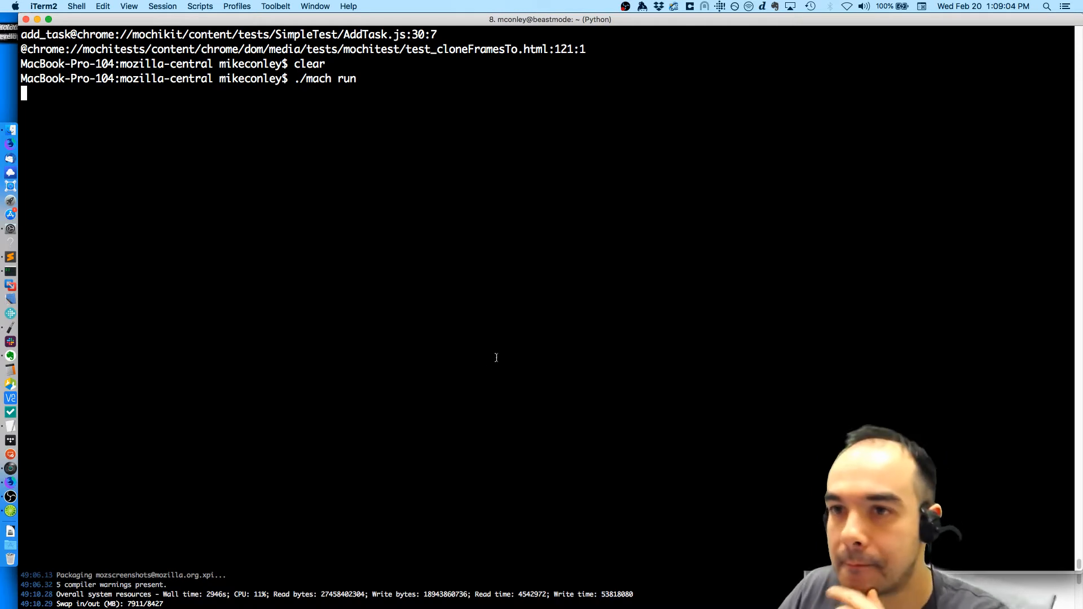
{"action": "mouse_move", "coordinate": [511, 165]}
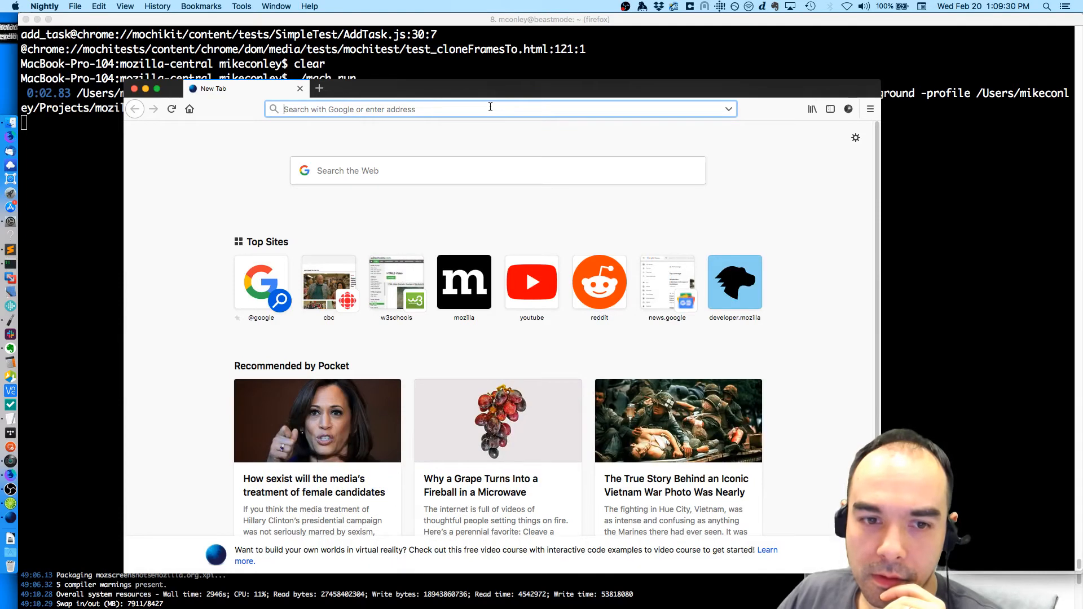
{"action": "mouse_move", "coordinate": [412, 166]}
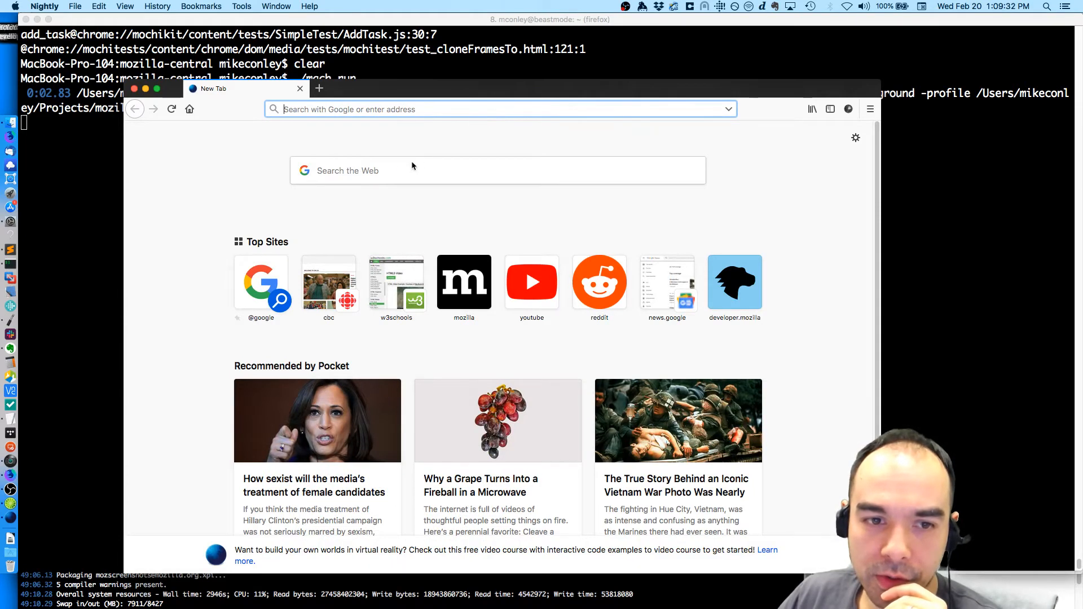
{"action": "mouse_move", "coordinate": [396, 281]}
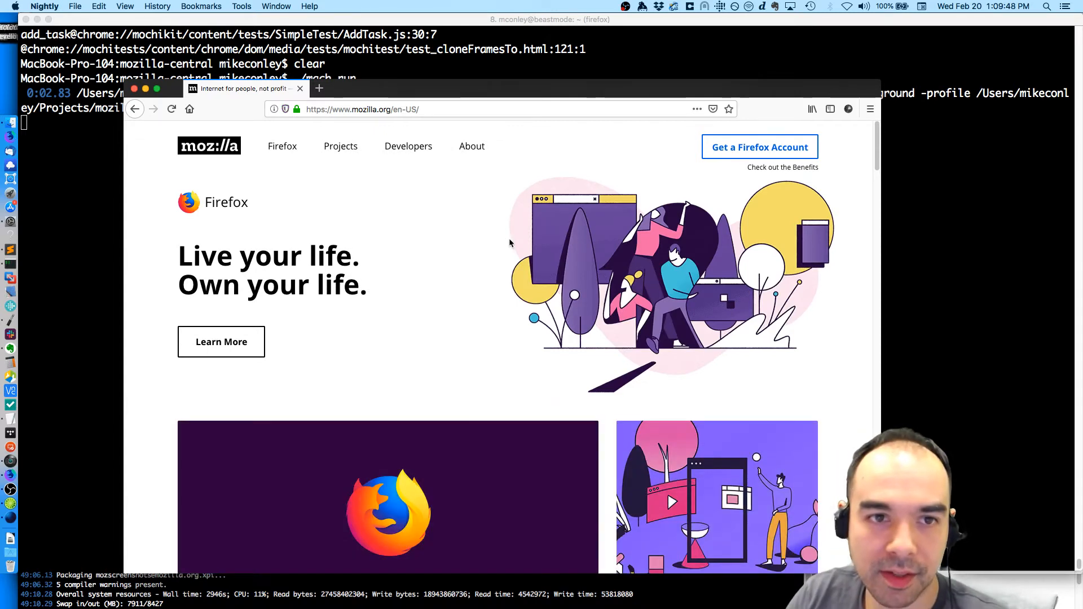
- Search 'html5 video mozilla' and open the MDN <video> element result
{"action": "type", "text": "html5+video+"}
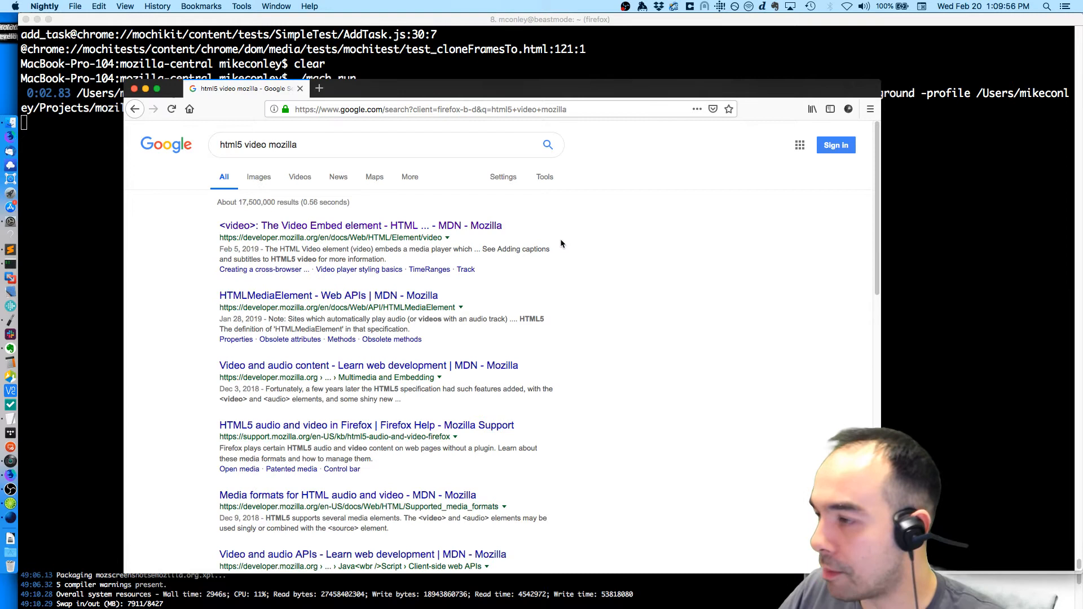
{"action": "left_click", "coordinate": [360, 225]}
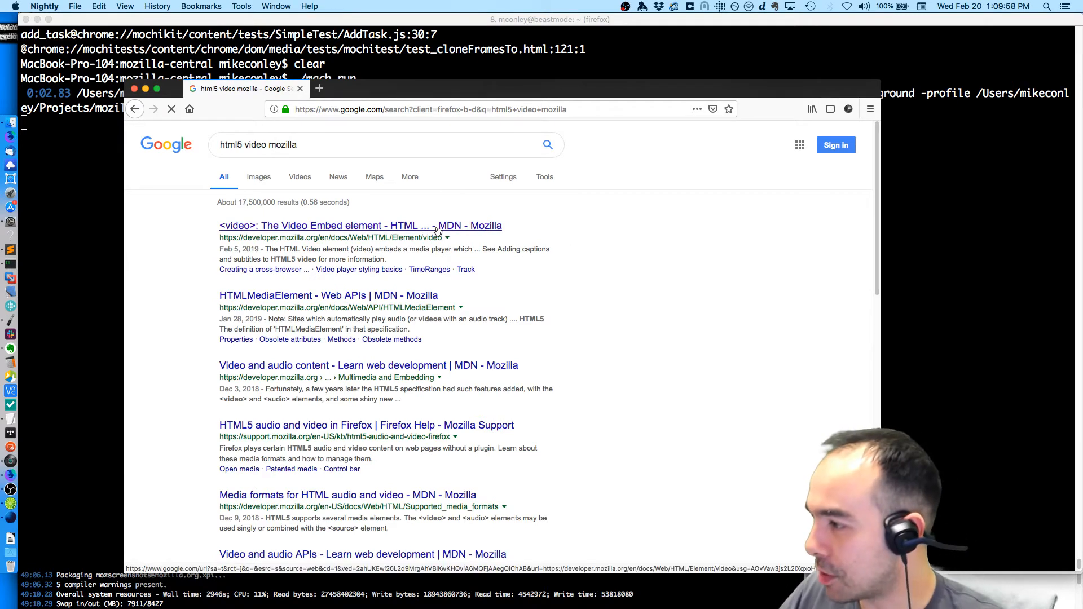
{"action": "left_click", "coordinate": [360, 225]}
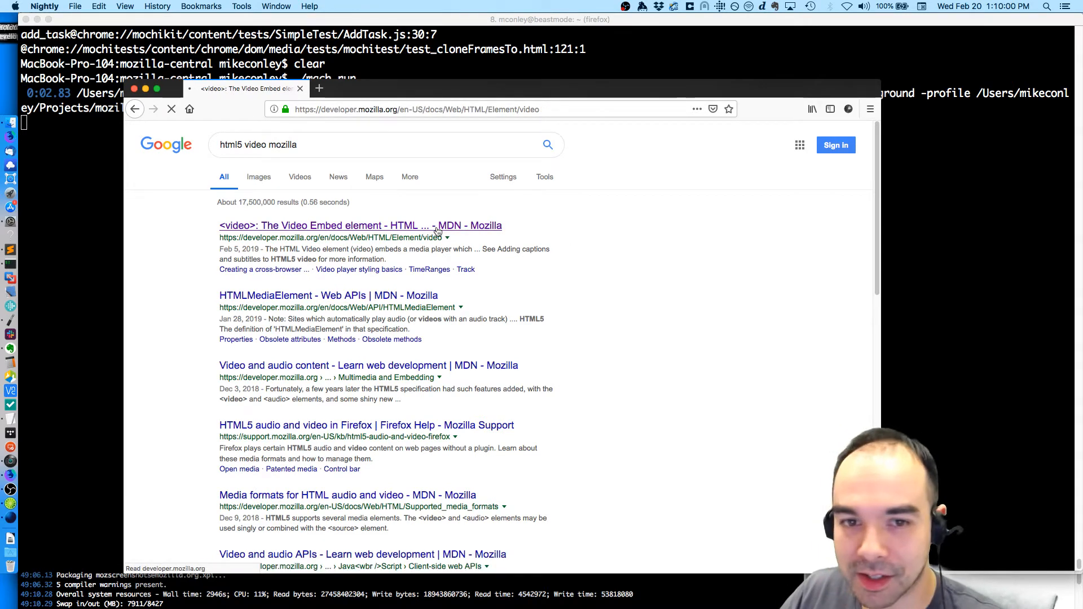
- Scroll the MDN <video> page down to the flower video demo
{"action": "left_click", "coordinate": [360, 225]}
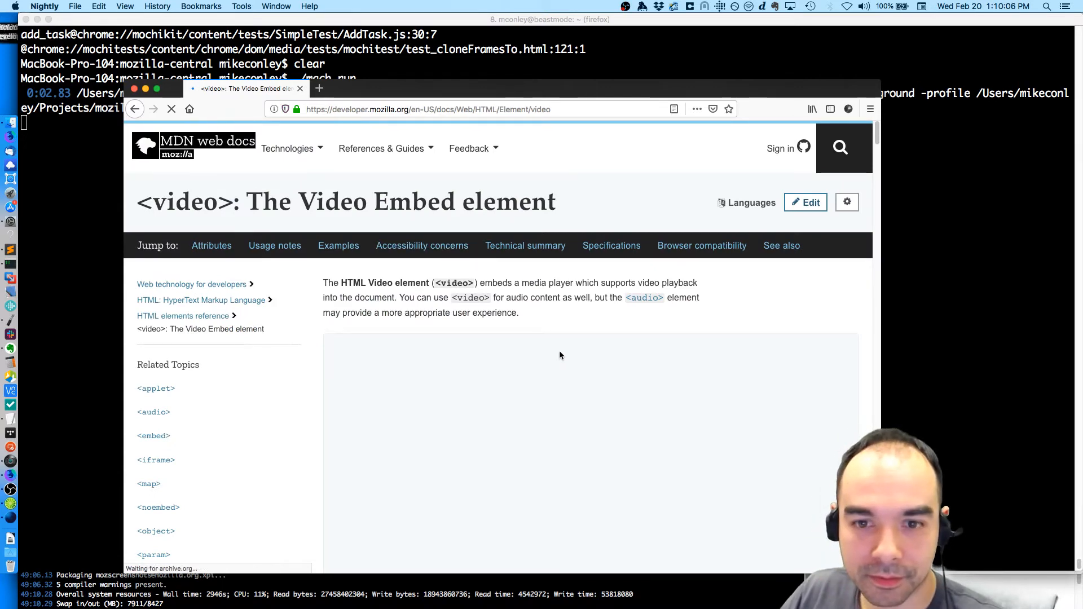
{"action": "scroll", "scroll_direction": "down", "scroll_amount": 3}
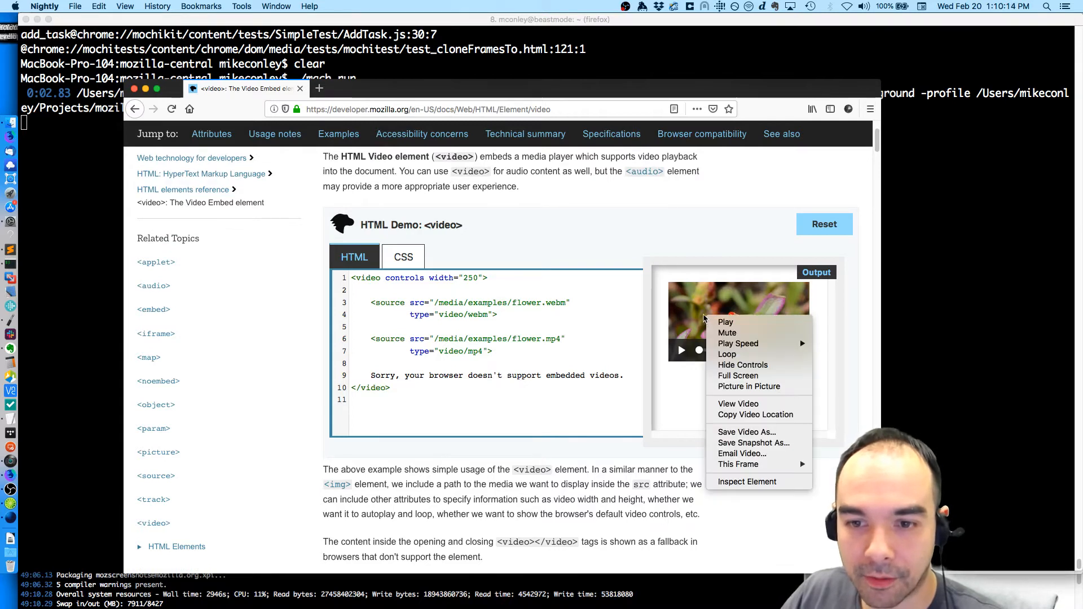
{"action": "mouse_move", "coordinate": [749, 386]}
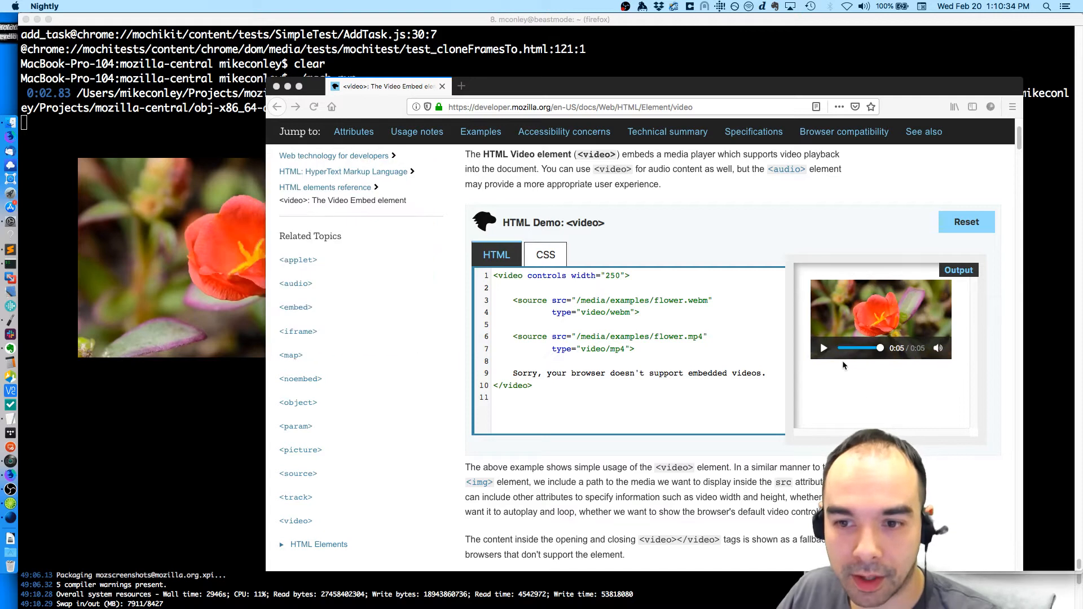
{"action": "left_click", "coordinate": [823, 348]}
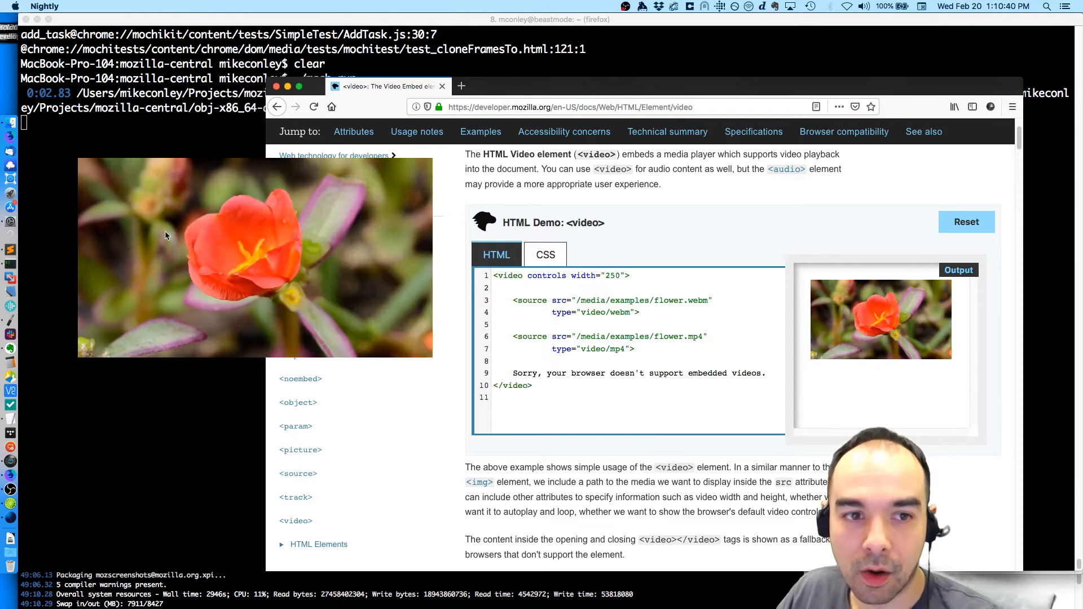
{"action": "left_click", "coordinate": [880, 319]}
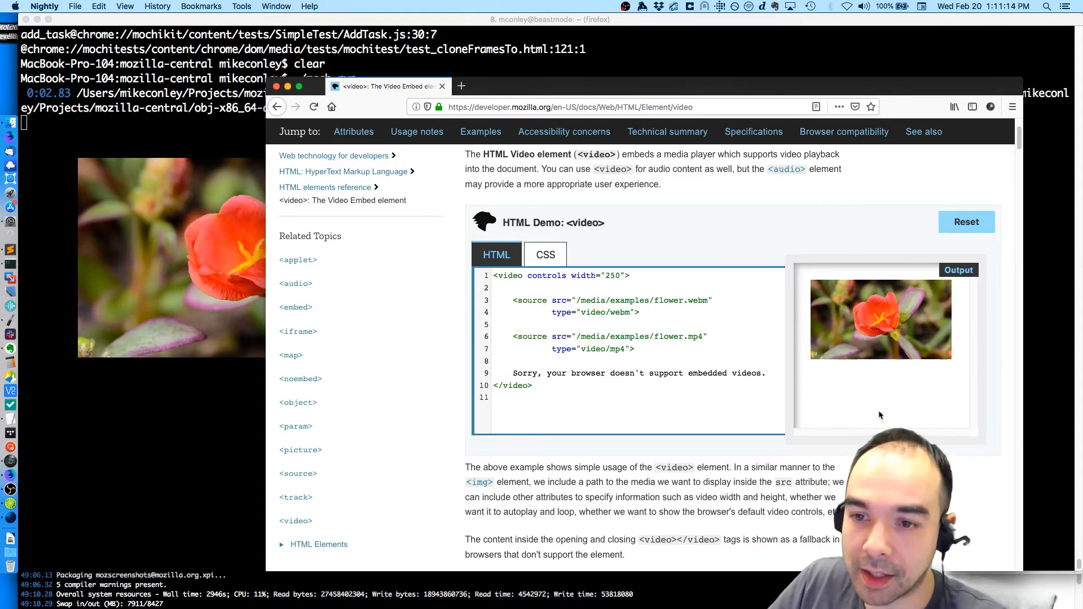
{"action": "left_click", "coordinate": [880, 318]}
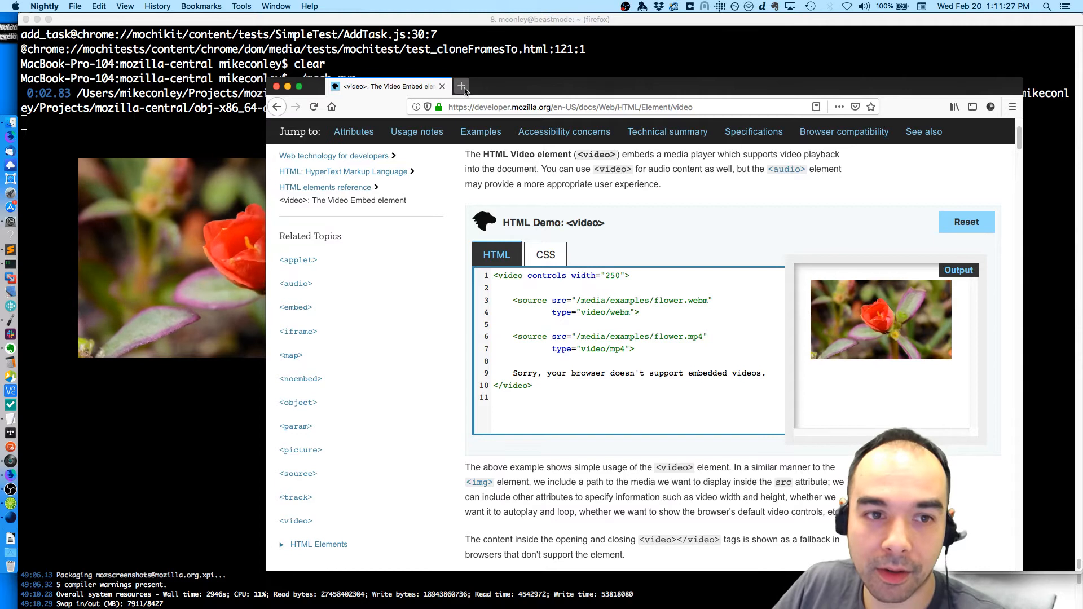
- Open a new blank tab in Firefox Nightly
{"action": "left_click", "coordinate": [461, 86]}
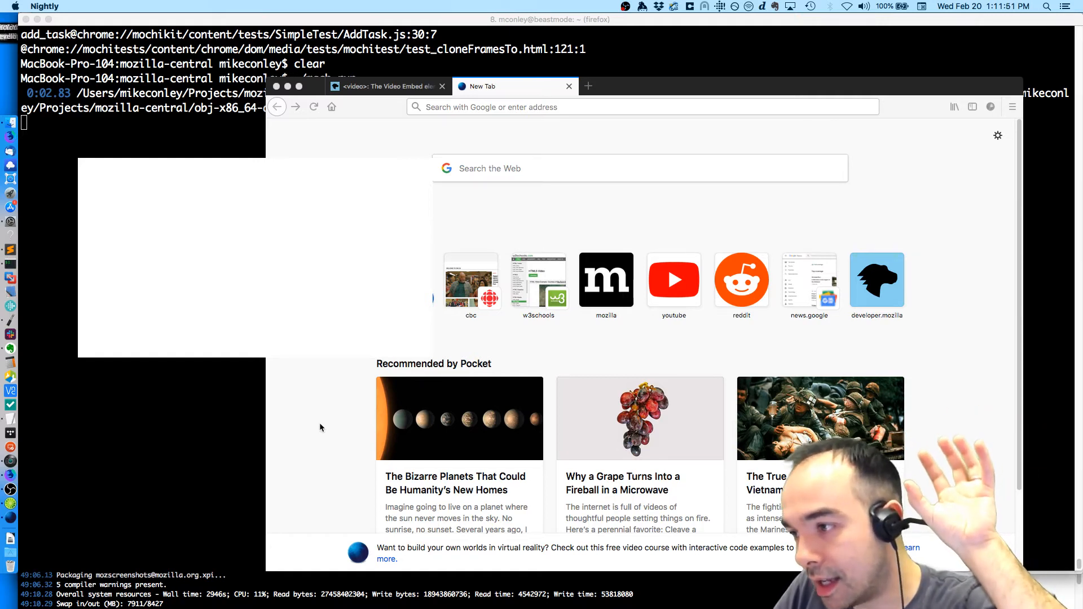
{"action": "mouse_move", "coordinate": [318, 397]}
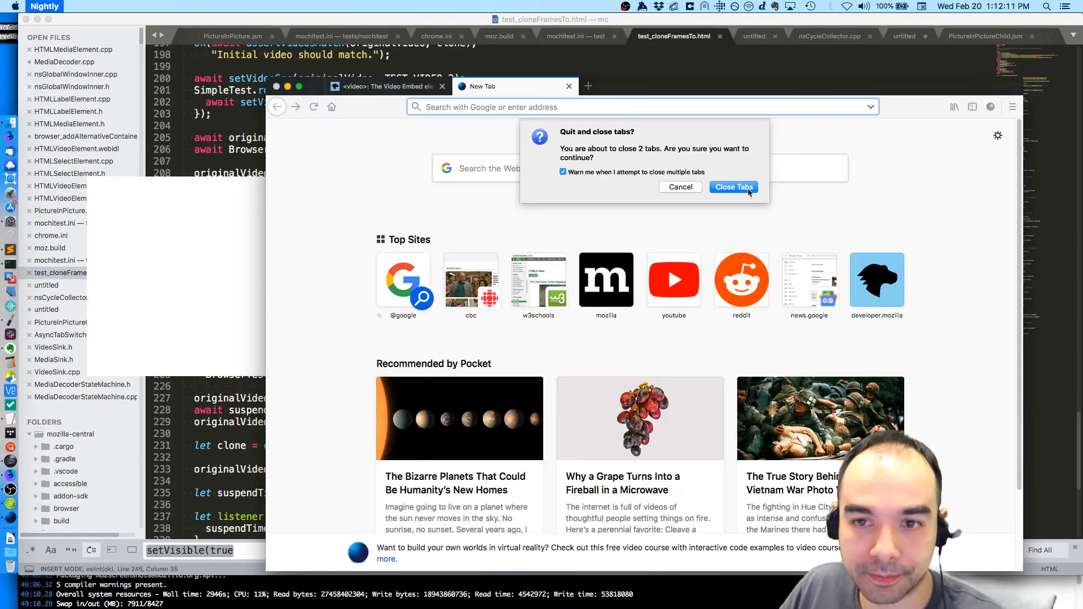
- Quit Nightly, closing both tabs, and run ./mach mochitest on dom/media/tests/mochitest/test_cloneFramesTo.html
{"action": "left_click", "coordinate": [733, 187]}
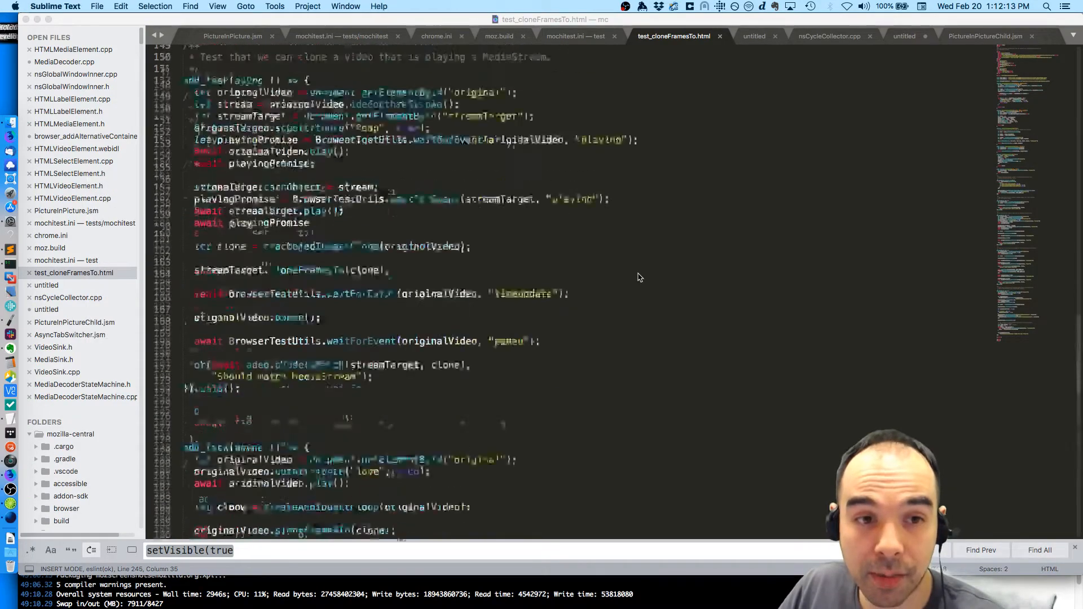
{"action": "scroll", "scroll_direction": "down", "scroll_amount": 3}
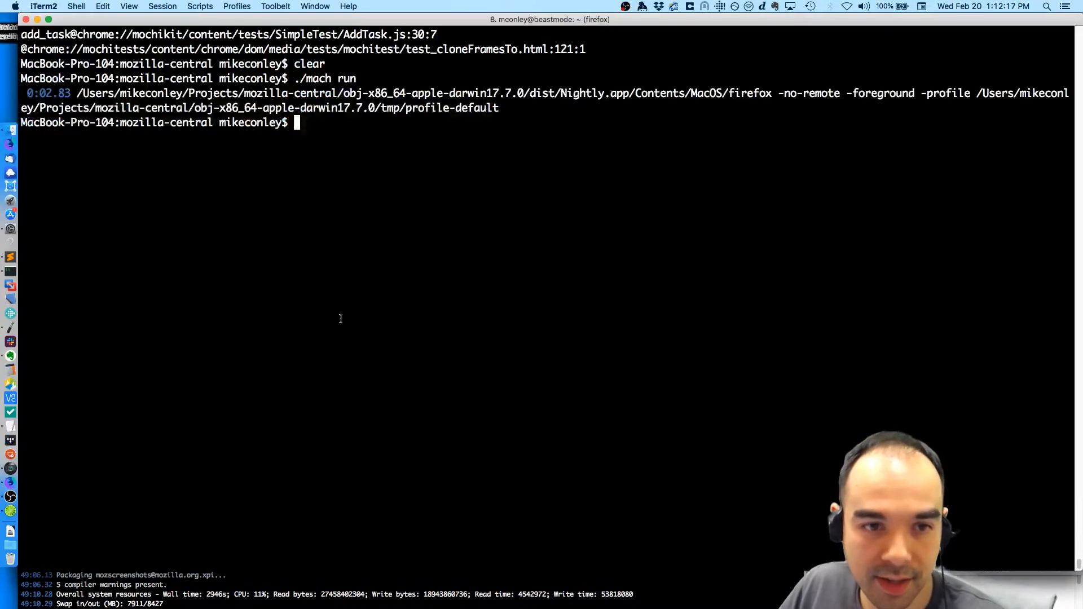
{"action": "type", "text": "./mach mochitest dom/media/tests/mochitest/test_cloneFramesTo.html"}
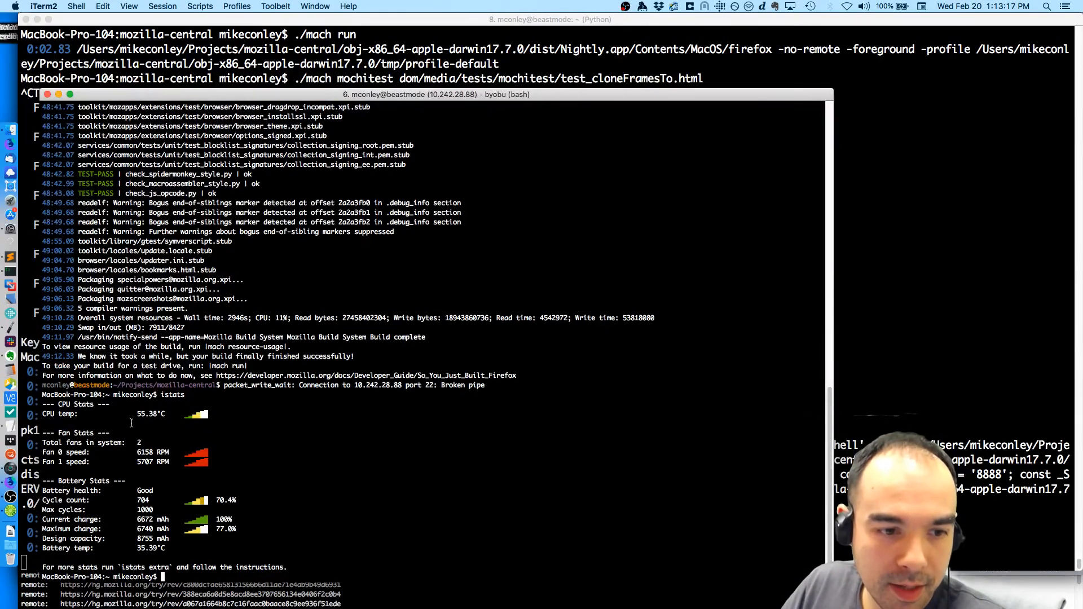
{"action": "key", "text": "ctrl+c"}
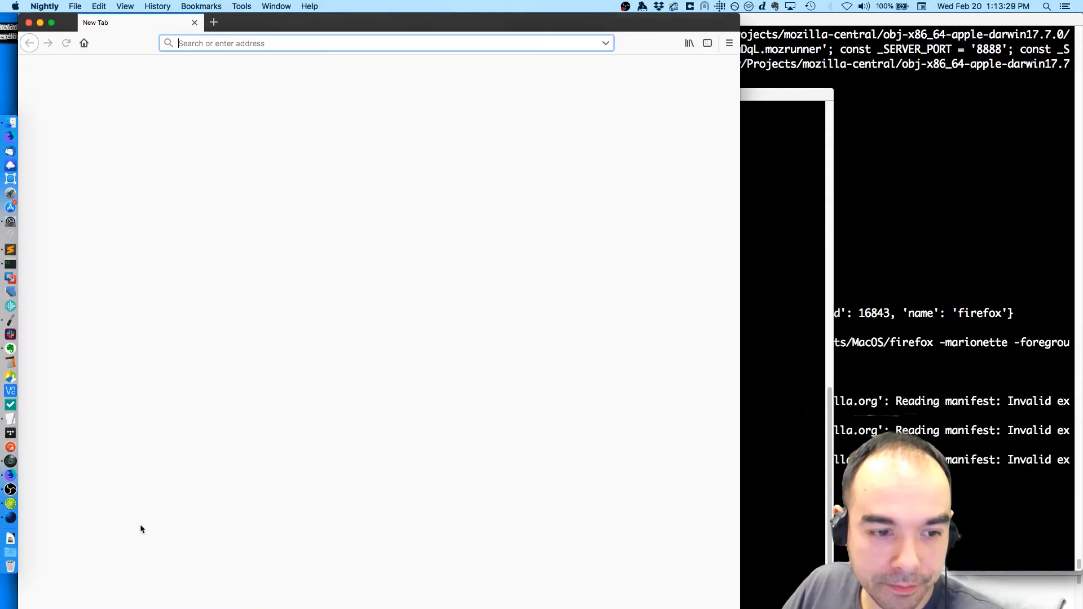
{"action": "mouse_move", "coordinate": [339, 469]}
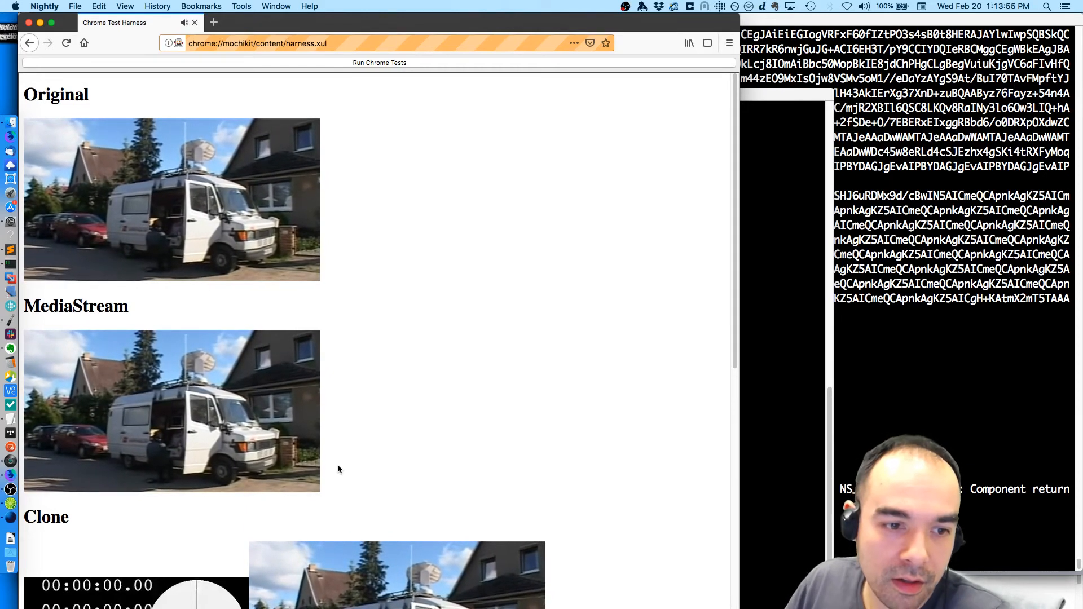
- Scroll the test harness page while the Original, MediaStream and Clone videos play
{"action": "scroll", "scroll_direction": "down", "scroll_amount": 3}
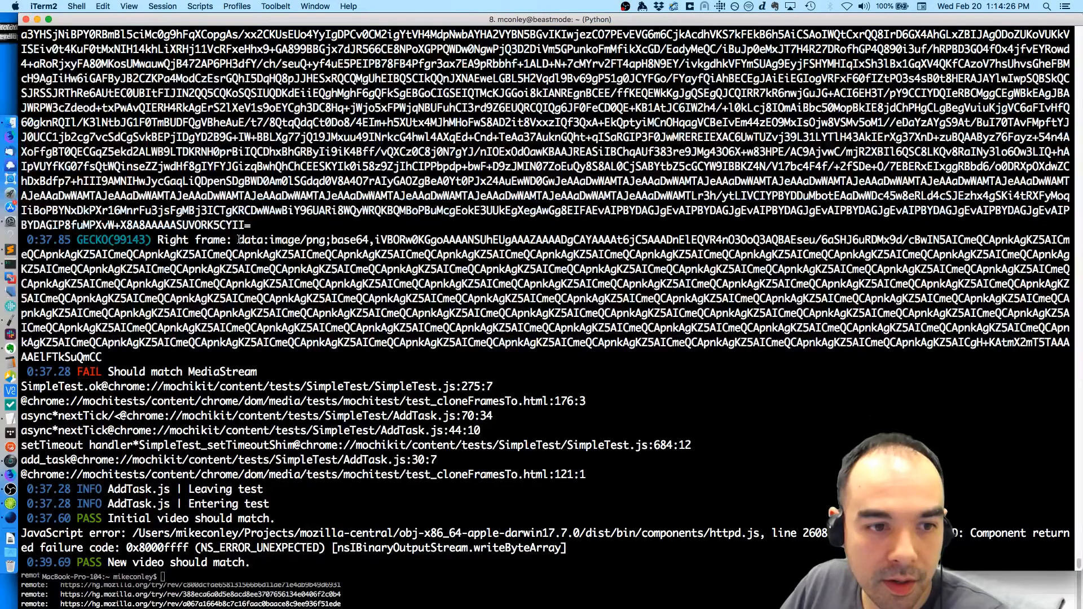
- Review the 'Should match MediaStream' FAIL output, then bring up test_cloneFramesTo.html in Sublime Text
{"action": "left_click_drag", "start_coordinate": [237, 240], "coordinate": [101, 357]}
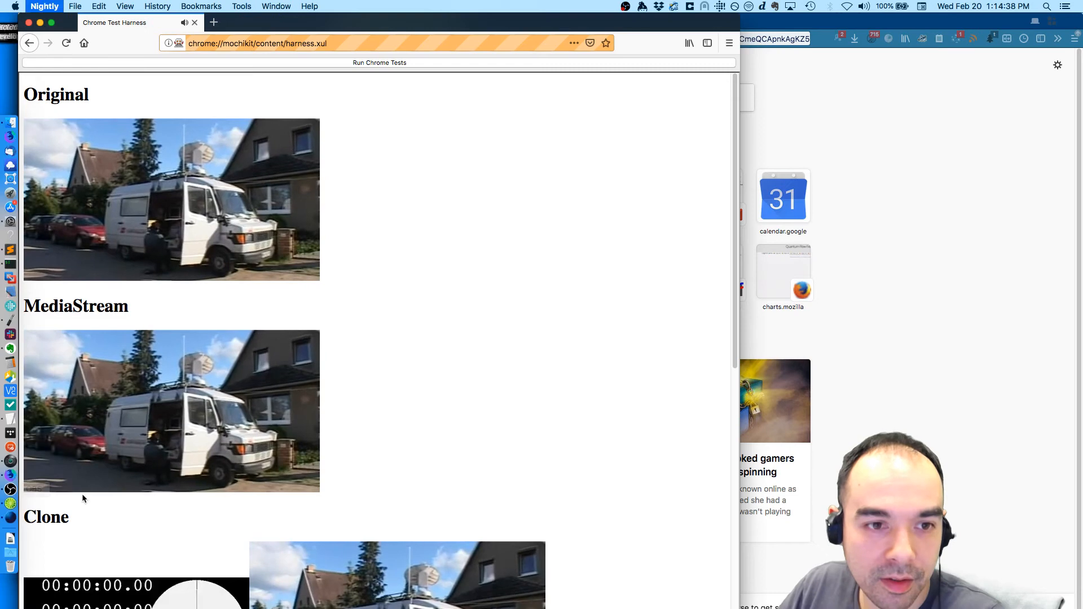
{"action": "left_click", "coordinate": [467, 22]}
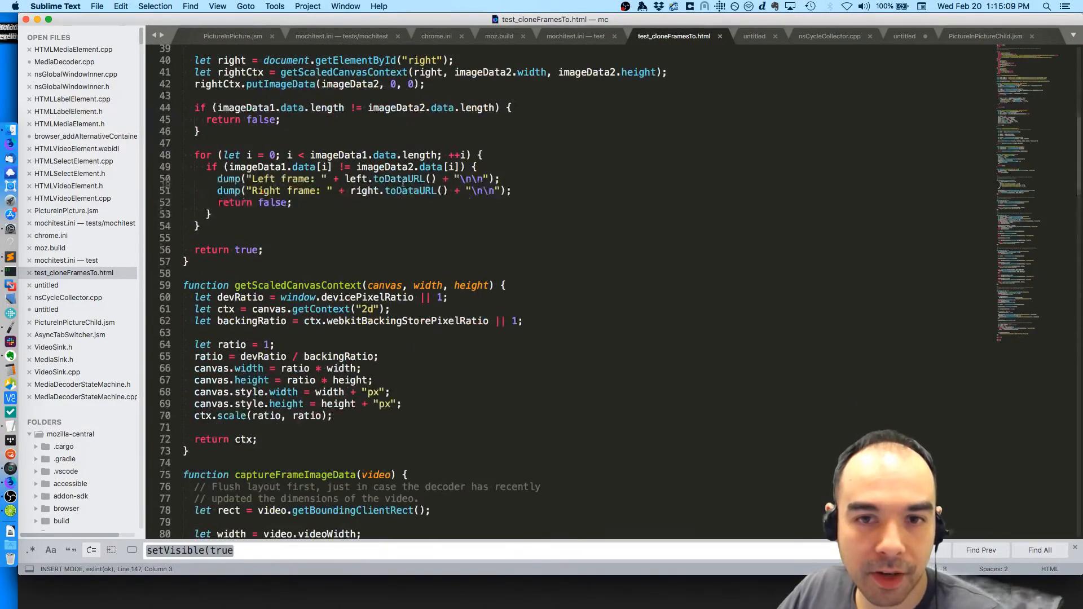
{"action": "scroll", "scroll_direction": "down", "scroll_amount": 3}
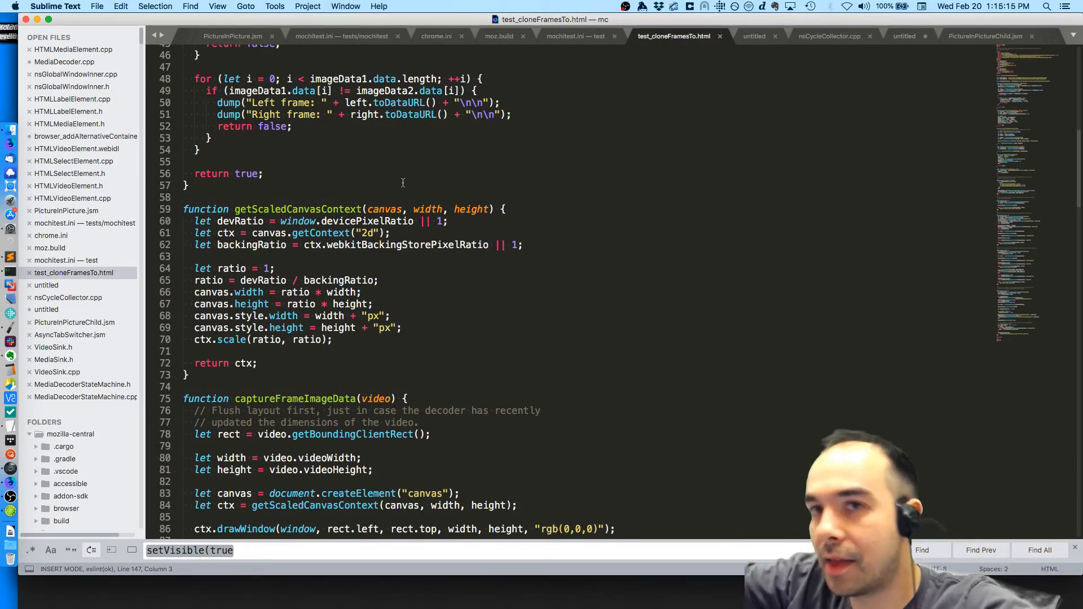
{"action": "scroll", "scroll_direction": "down", "scroll_amount": 3}
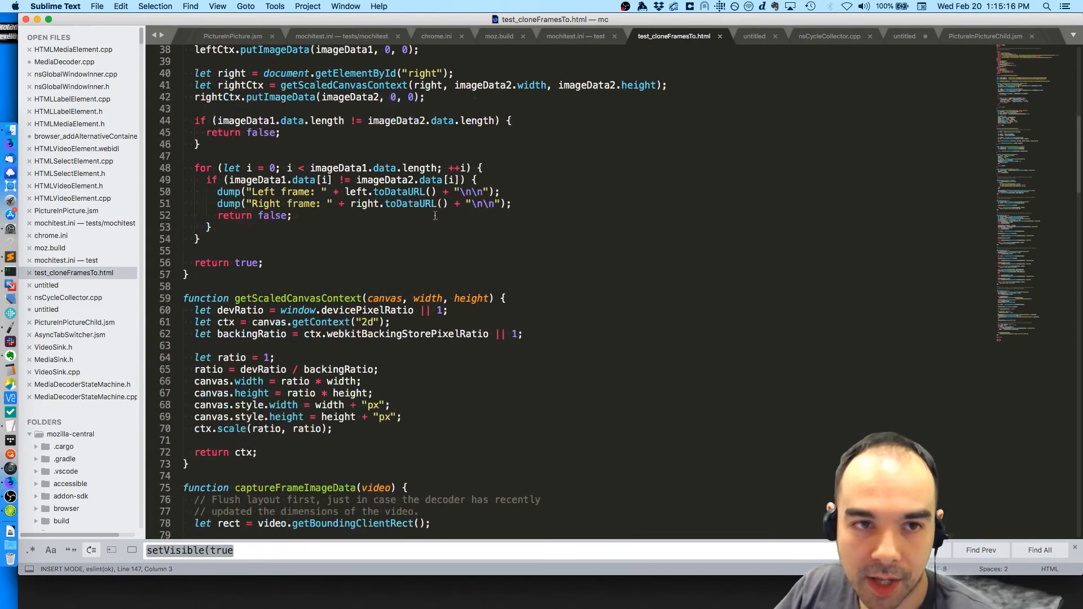
{"action": "scroll", "scroll_direction": "down", "scroll_amount": 3}
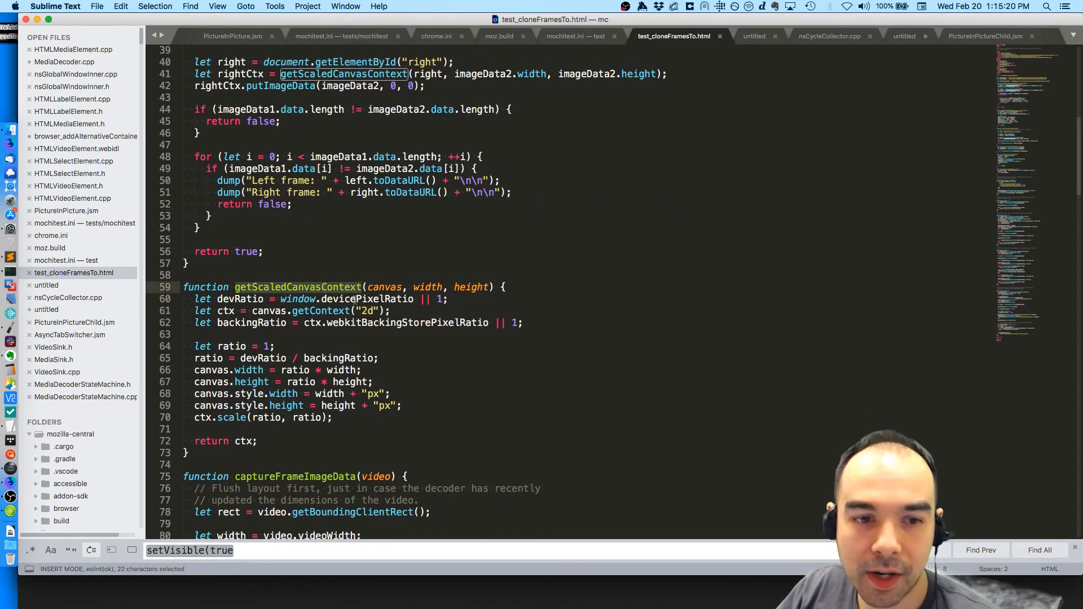
{"action": "scroll", "scroll_direction": "down", "scroll_amount": 3}
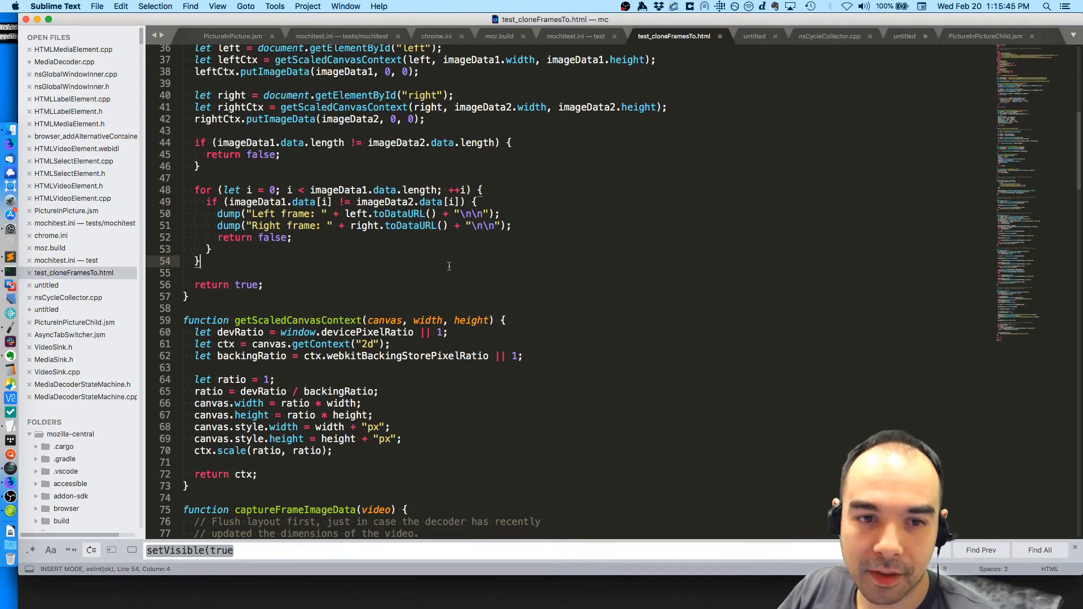
{"action": "key", "text": "down"}
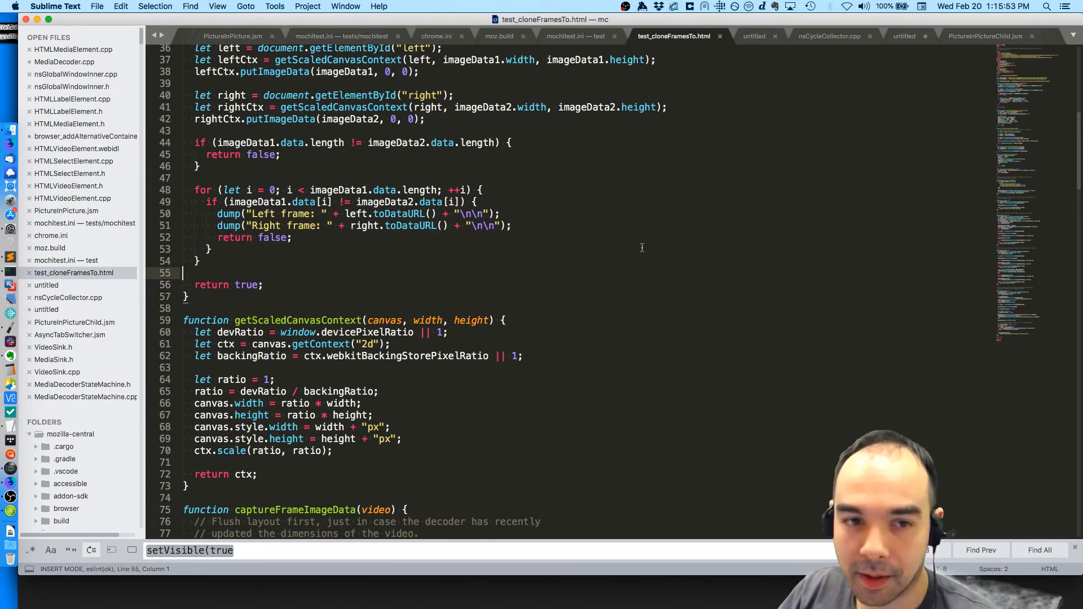
{"action": "scroll", "scroll_direction": "down", "scroll_amount": 3}
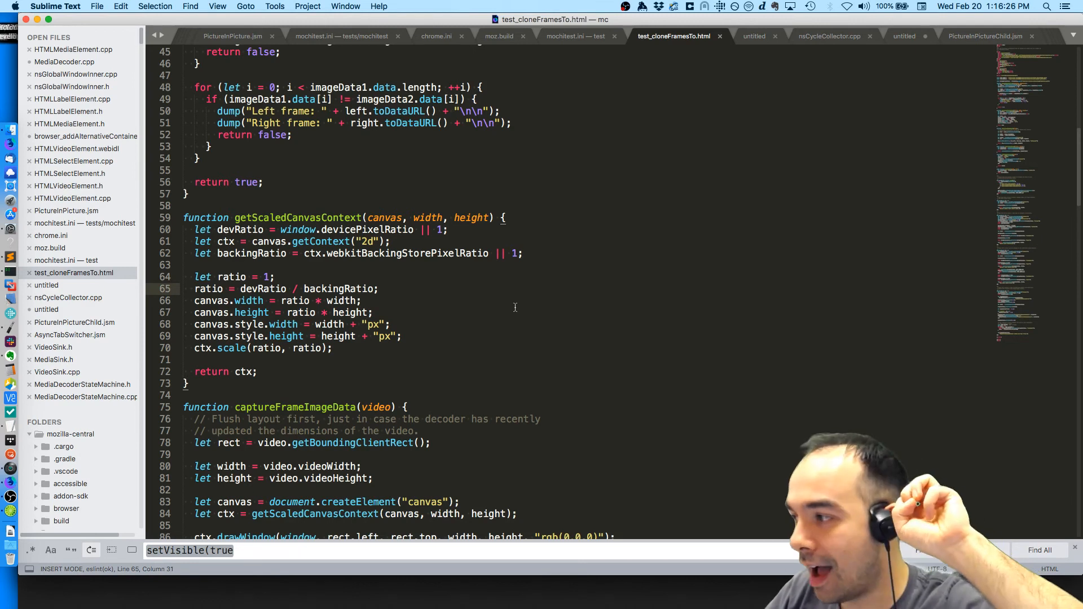
{"action": "scroll", "scroll_direction": "down", "scroll_amount": 3}
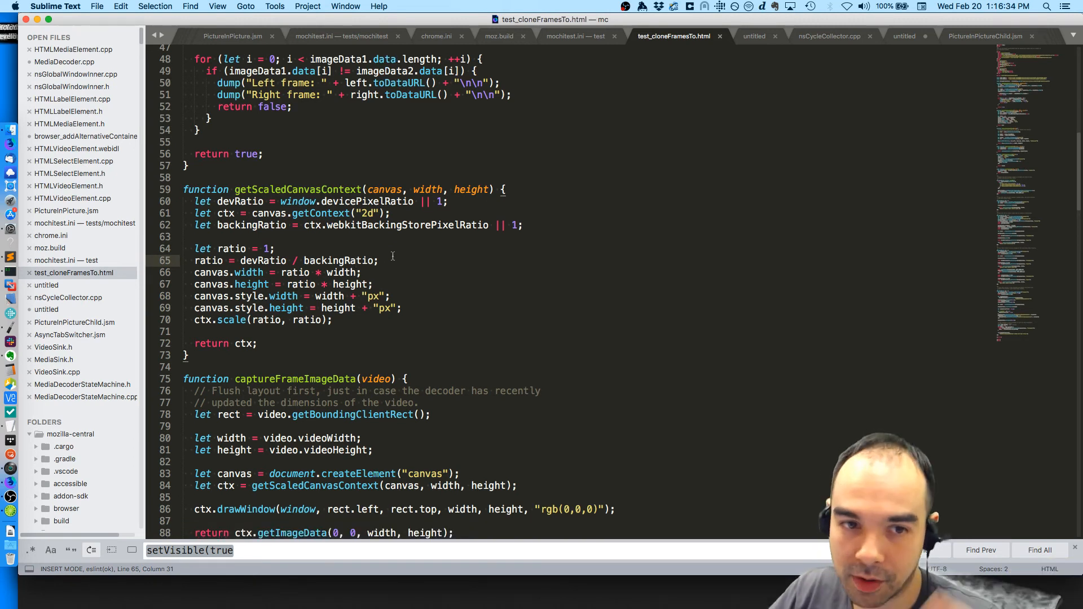
{"action": "scroll", "scroll_direction": "down", "scroll_amount": 3}
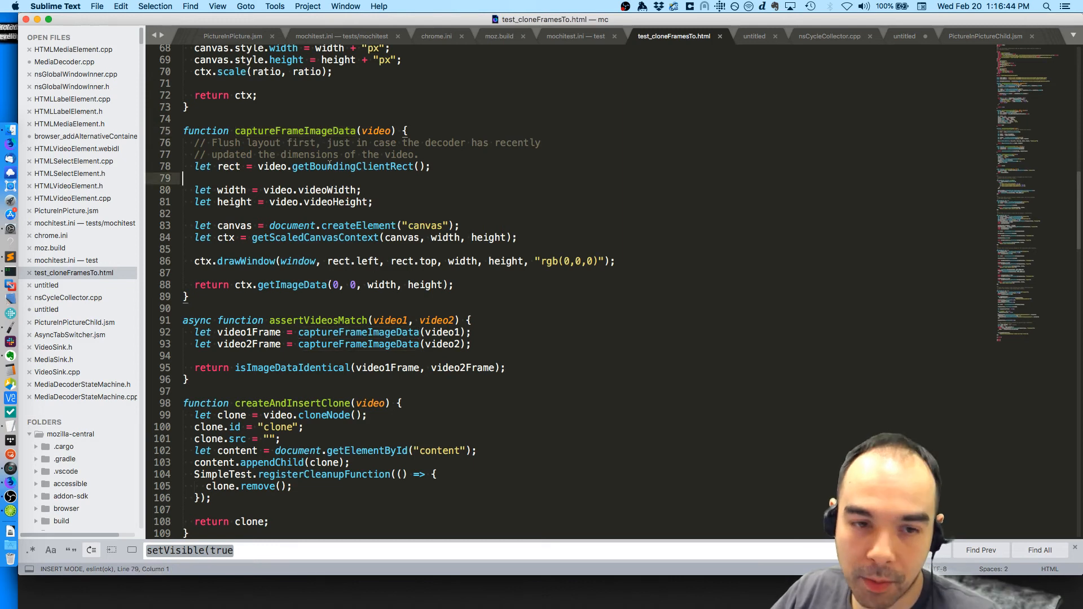
{"action": "scroll", "scroll_direction": "down", "scroll_amount": 3}
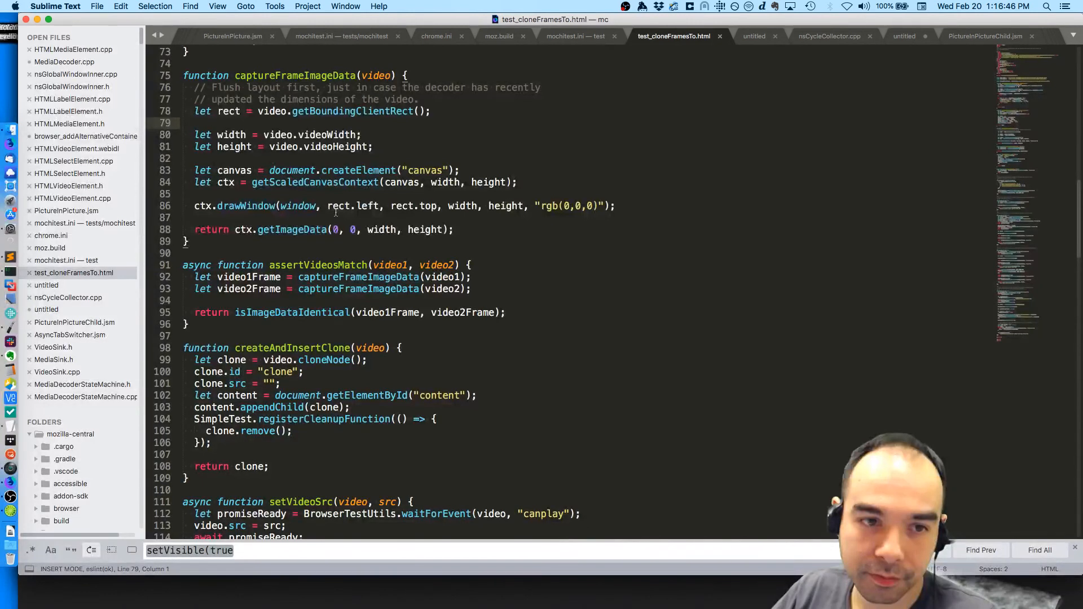